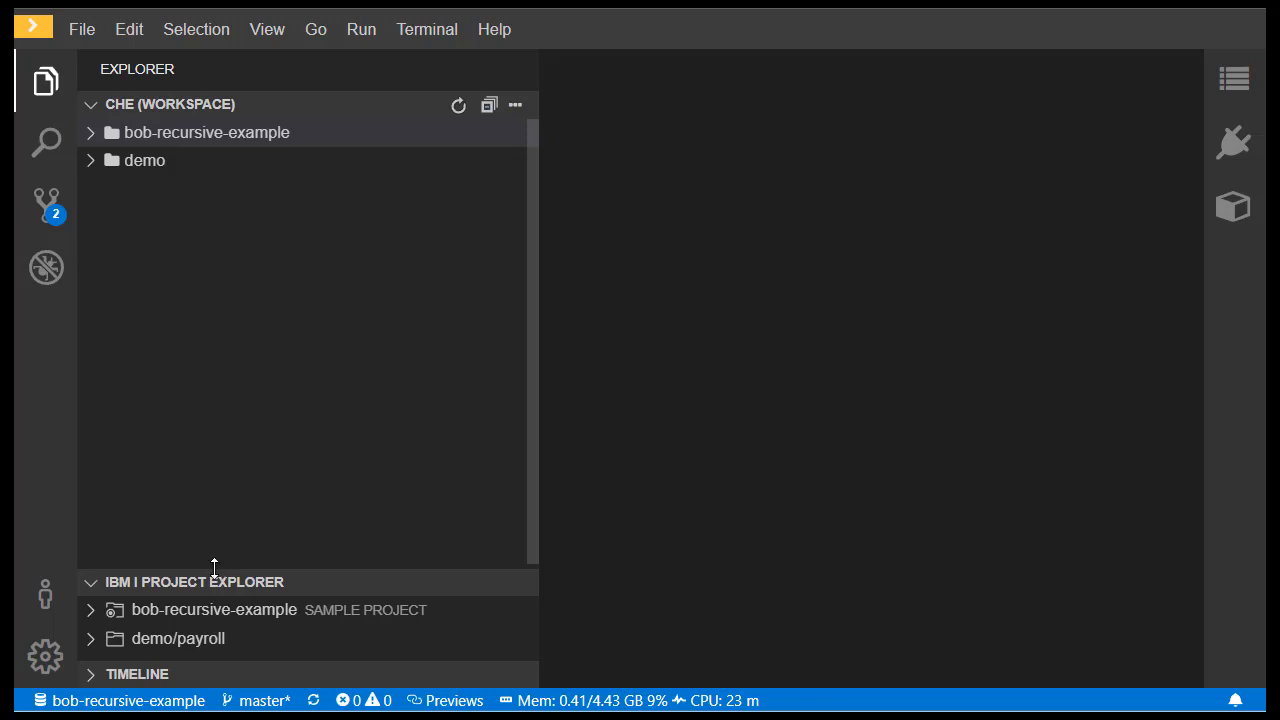
Step: Enlarge the IBM i Project Explorer, expand demo/payroll and select its unspecified IBM i connection
drag(213, 575, 225, 400)
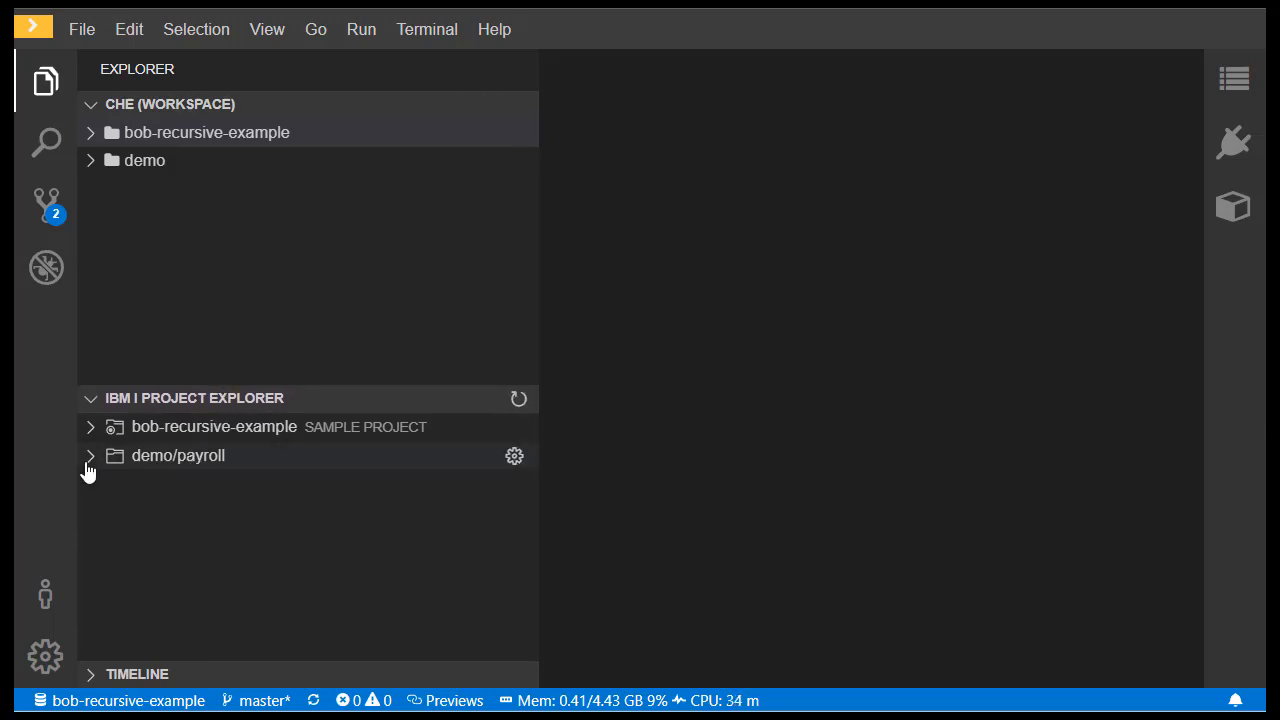
click(177, 455)
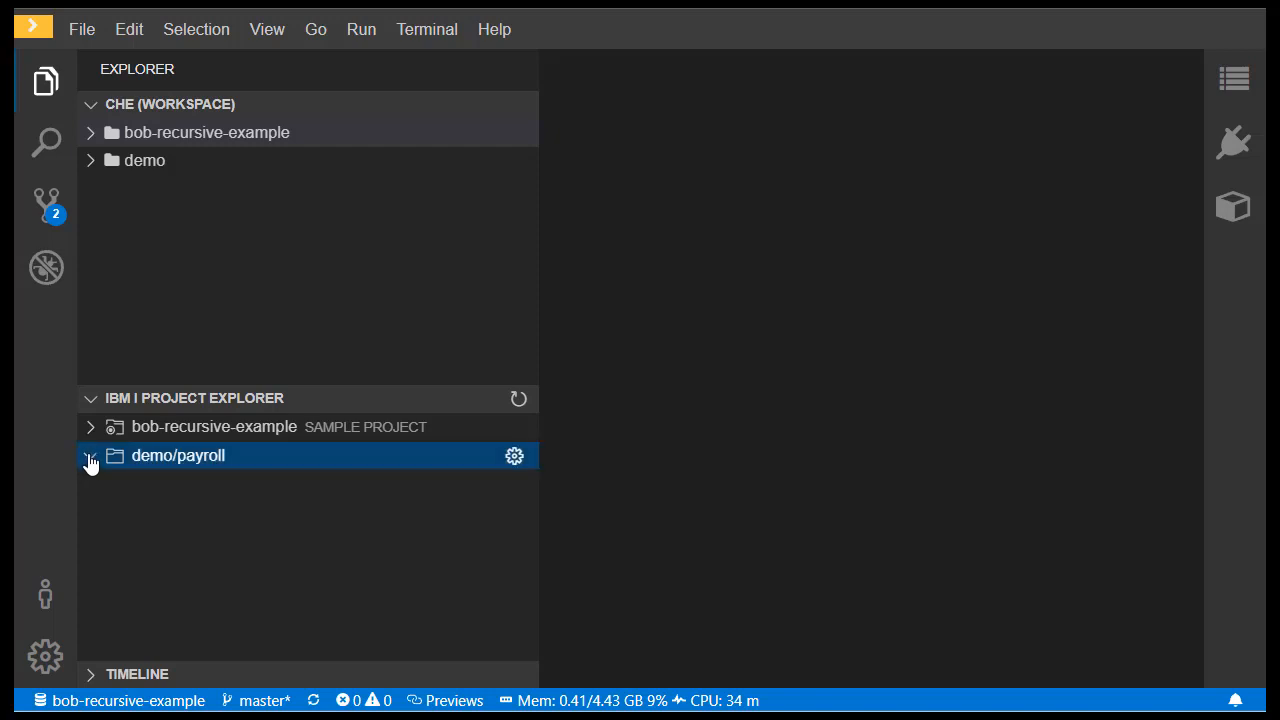
click(90, 455)
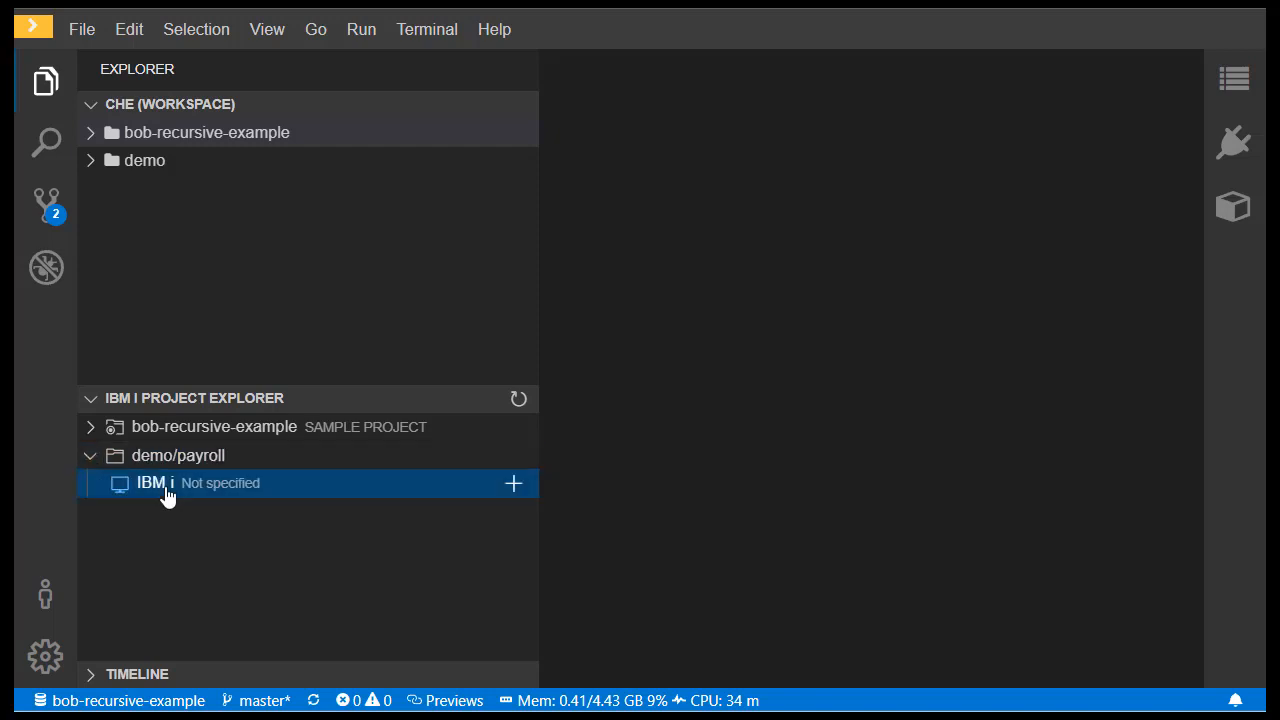
mouse_move(471, 494)
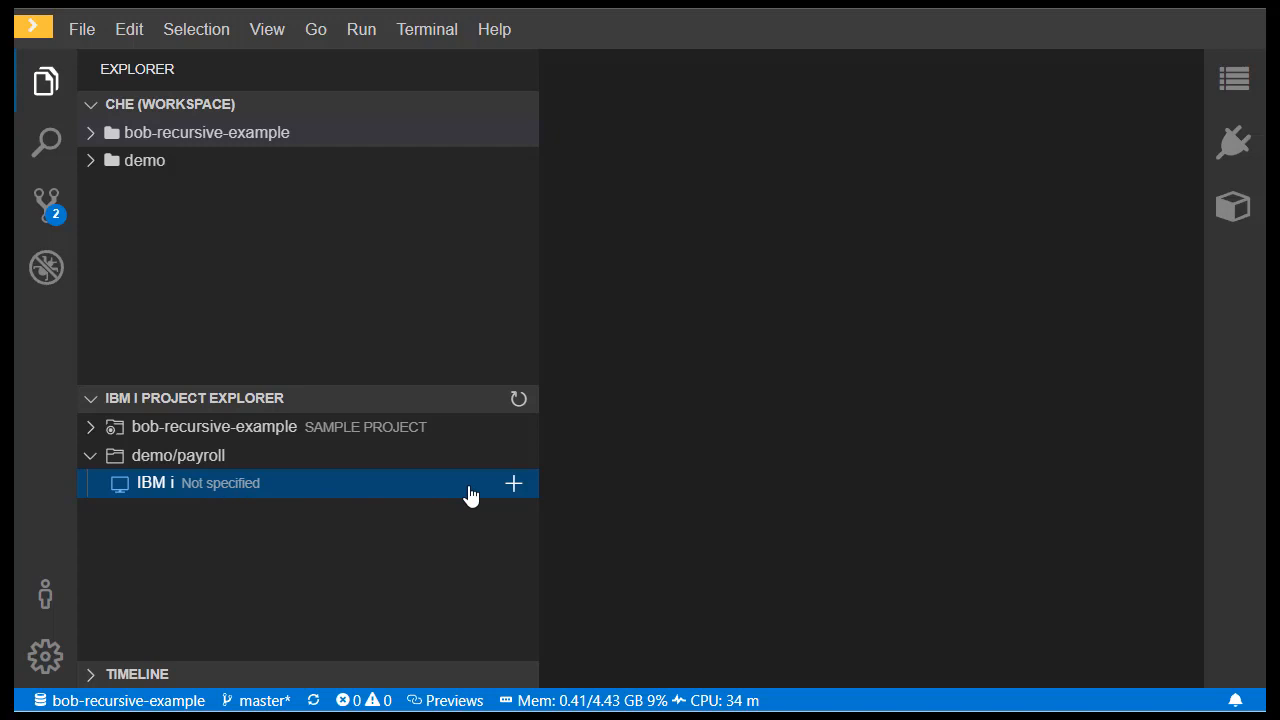
mouse_move(513, 485)
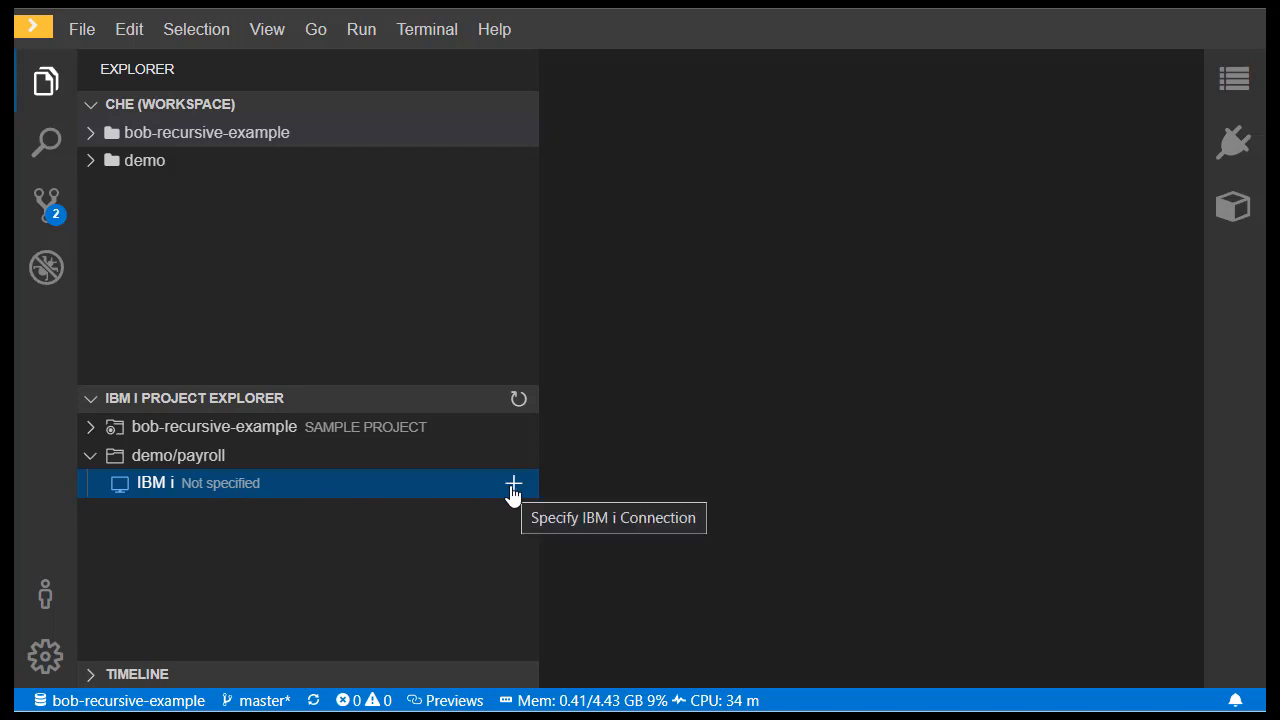
mouse_move(513, 495)
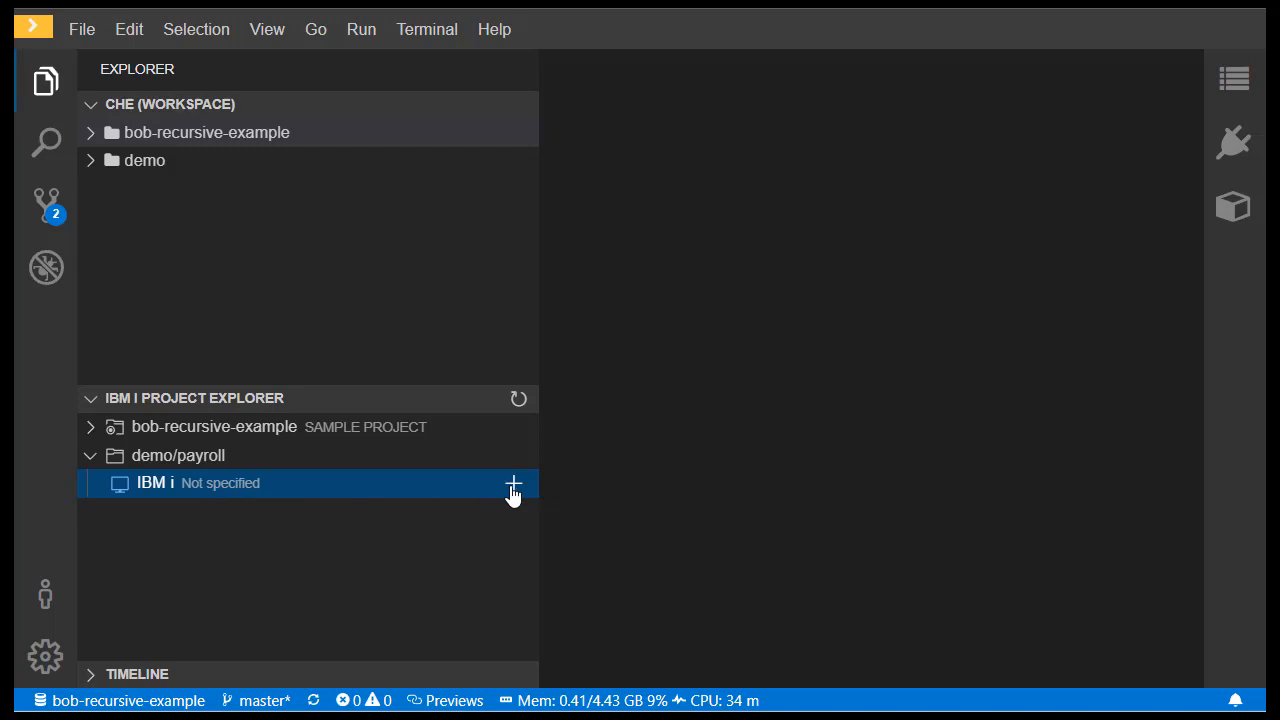
Step: Connect demo/payroll to the IBM i, then expand its Variables and the workspace demo folder
click(514, 483)
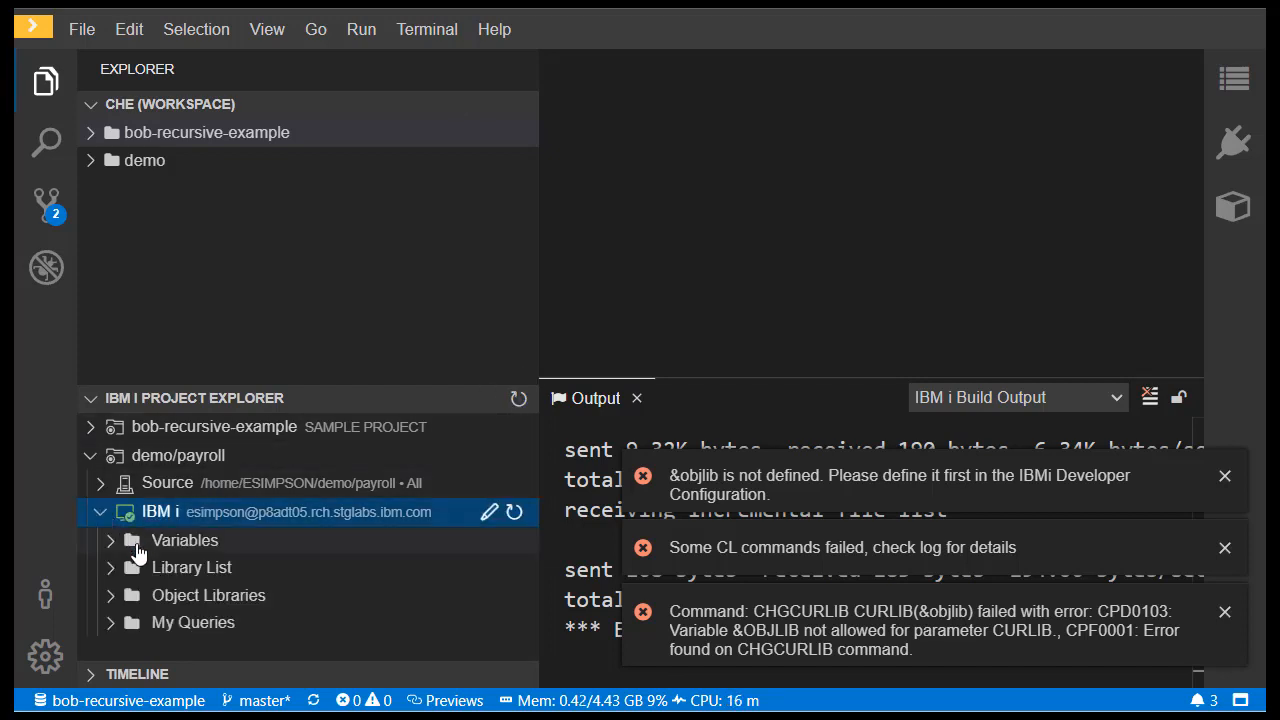
click(110, 540)
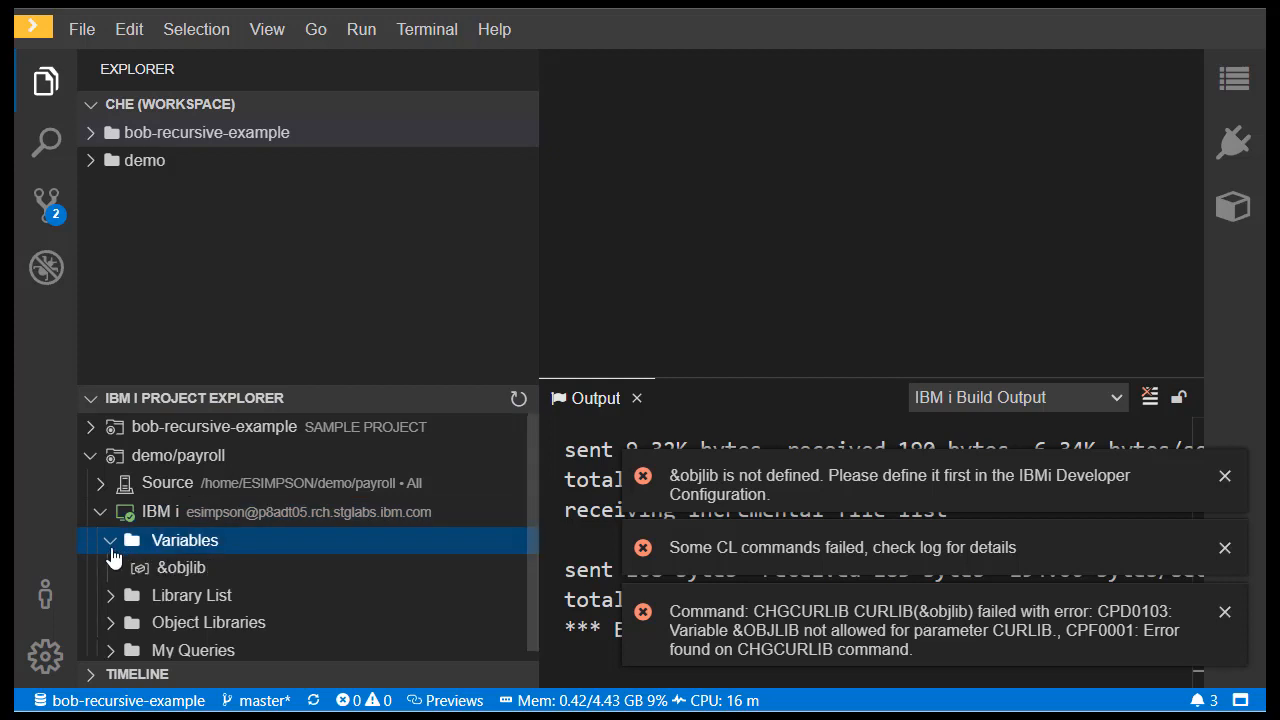
click(181, 567)
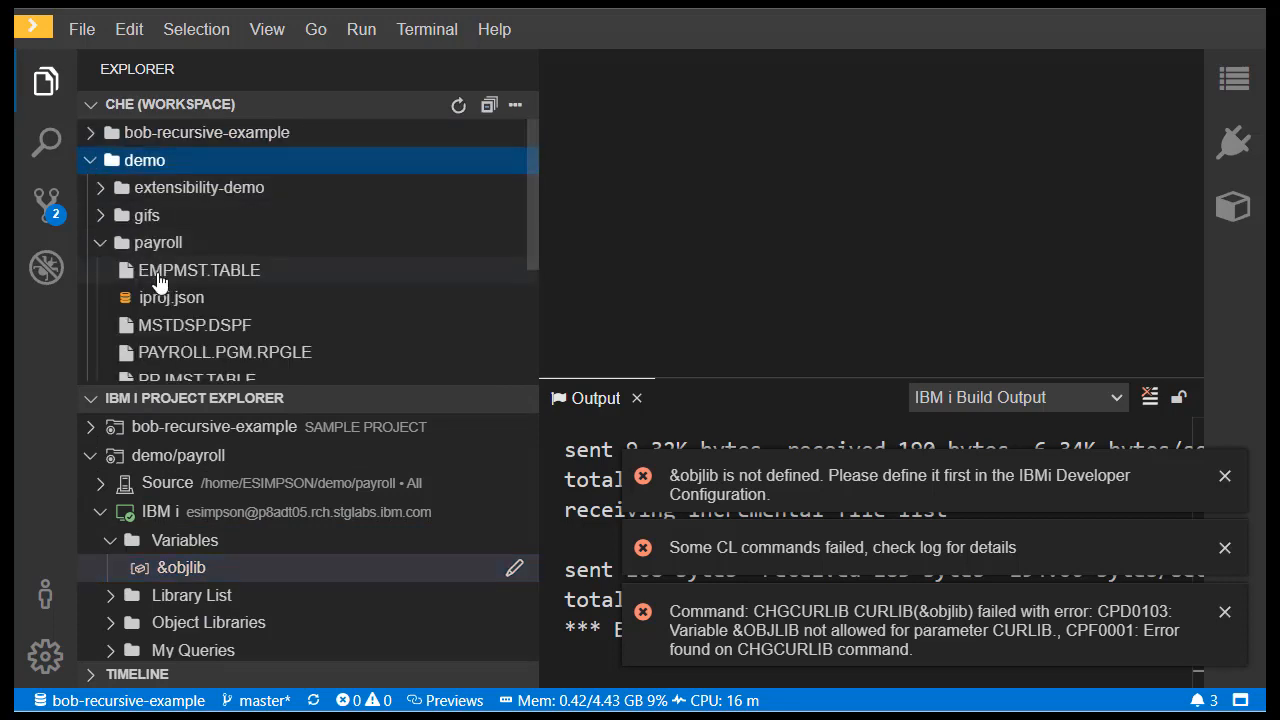
Step: Open iproj.json and set the &objlib variable to 'esimpson'
click(171, 297)
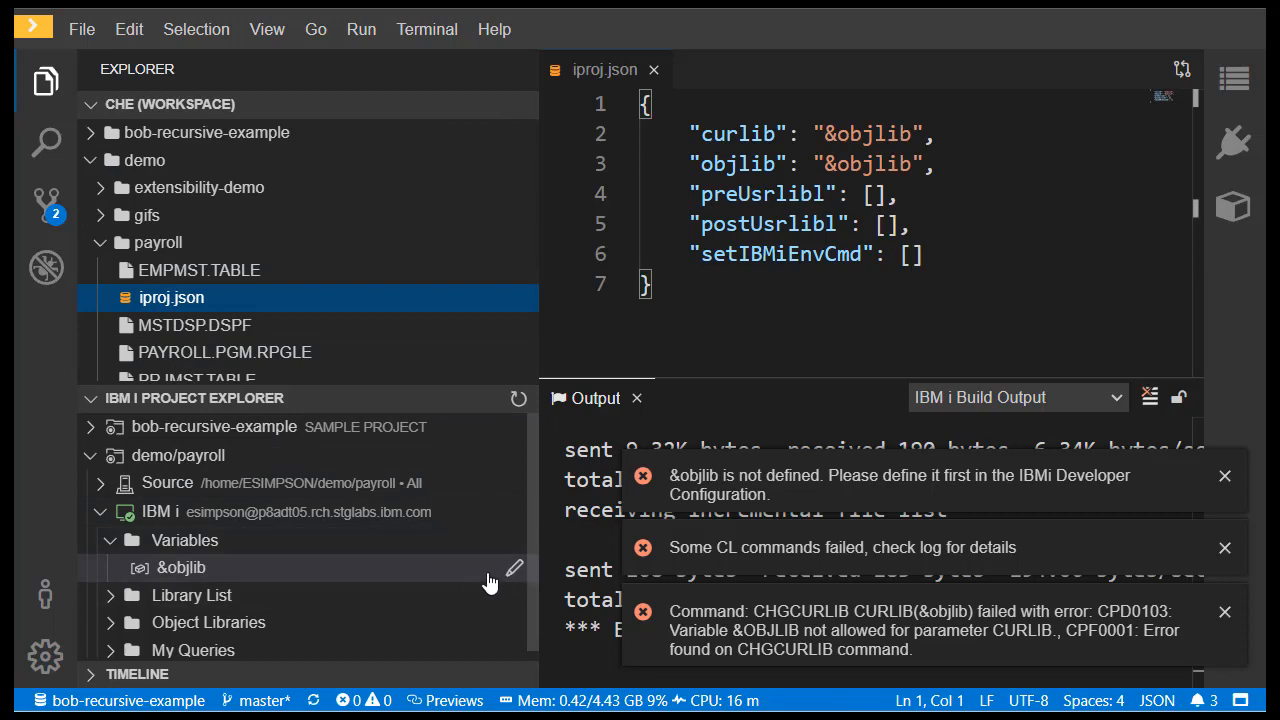
click(514, 569)
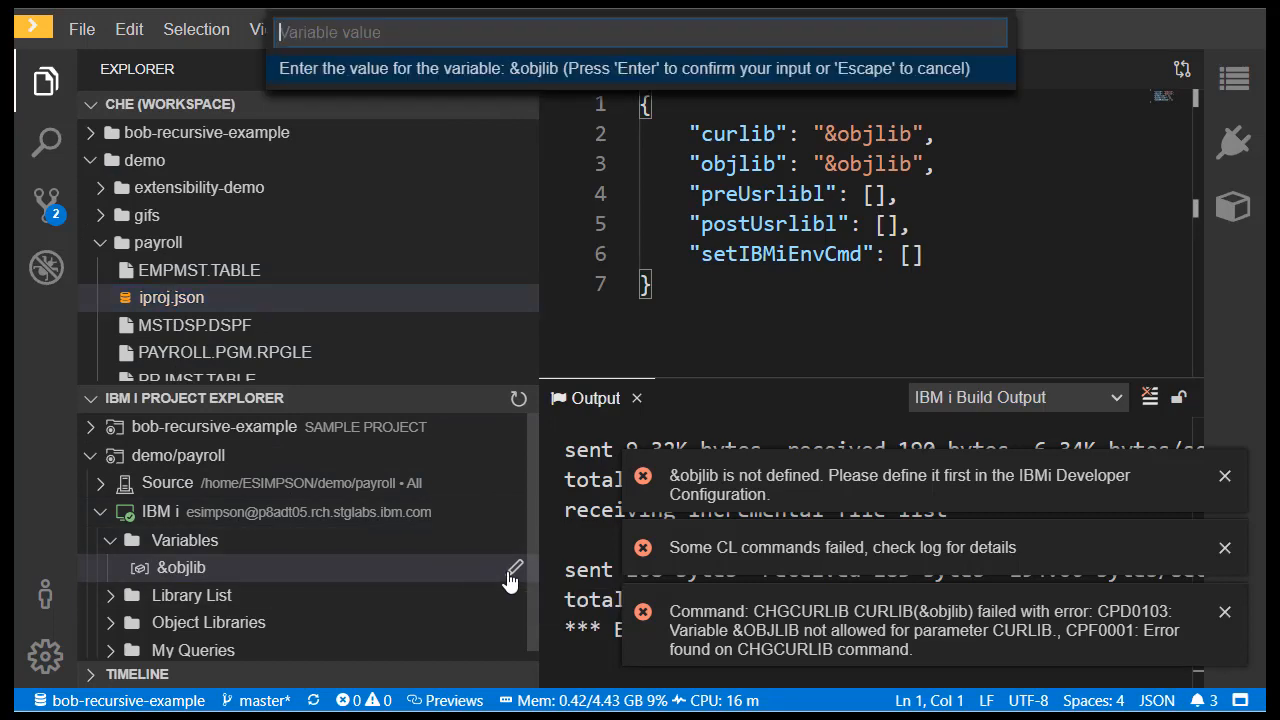
text(esimpson)
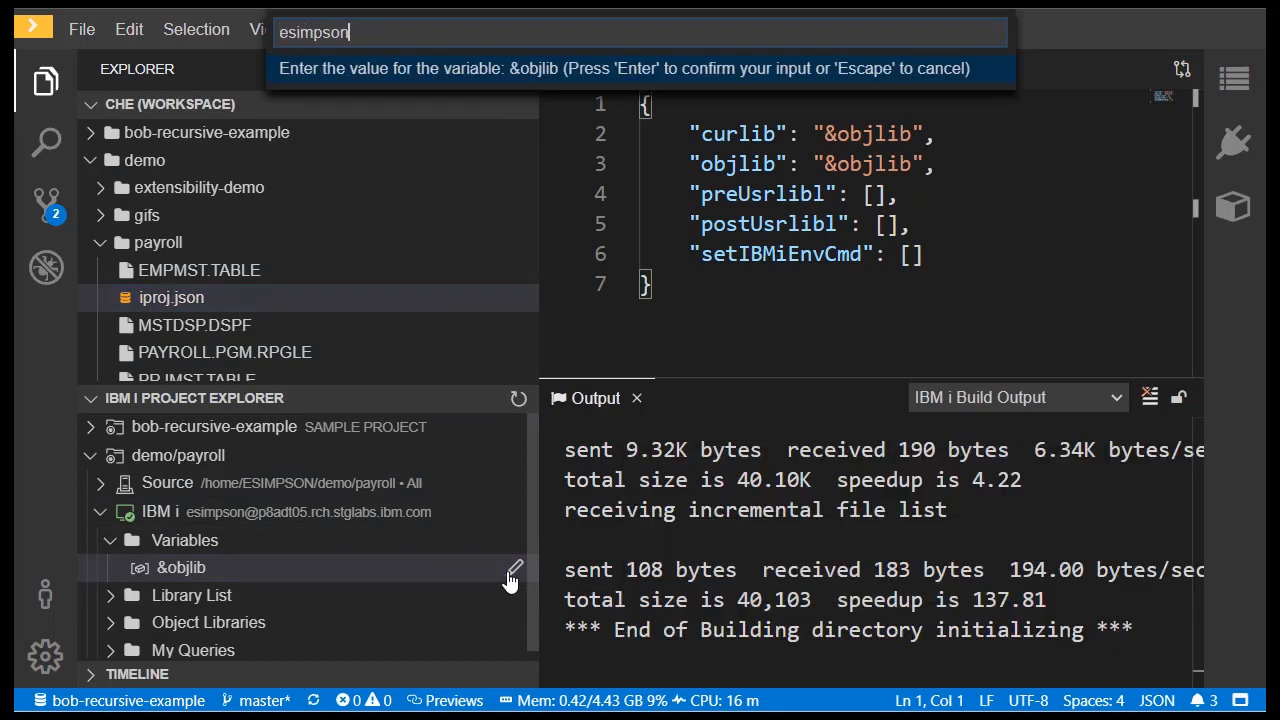
key(Escape)
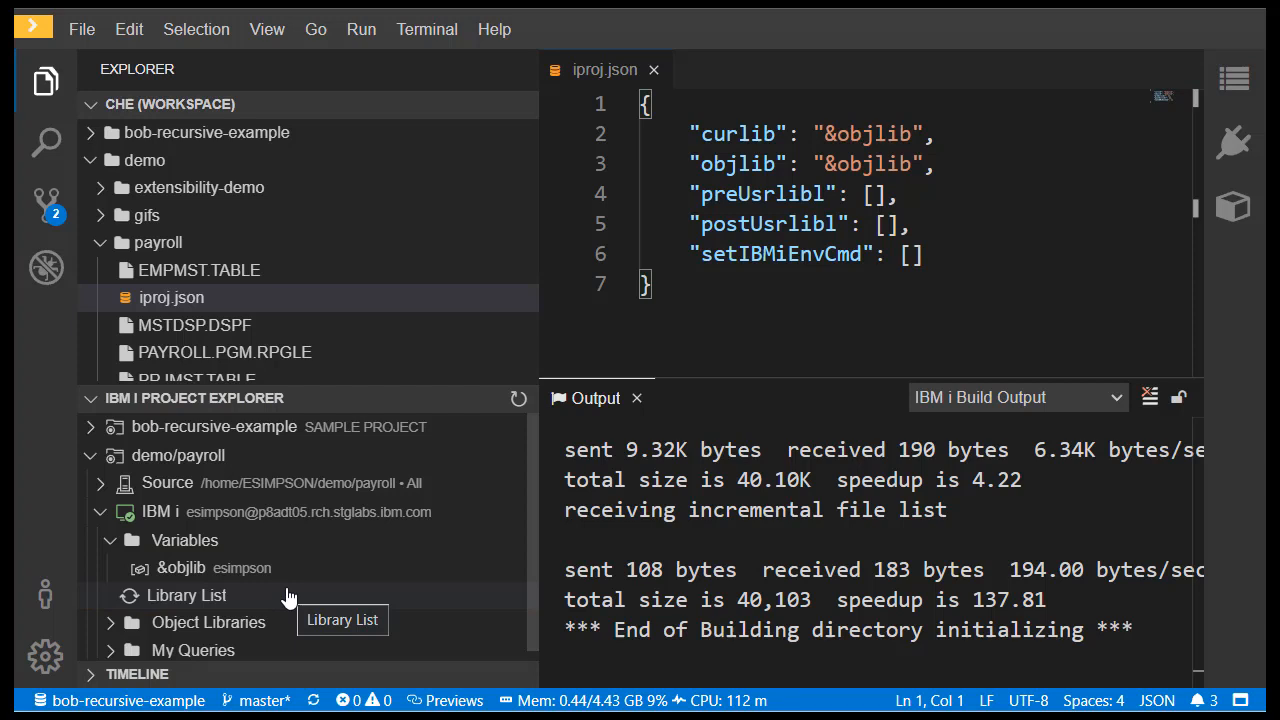
Step: Expand the connection's Library List and My Queries nodes
click(186, 595)
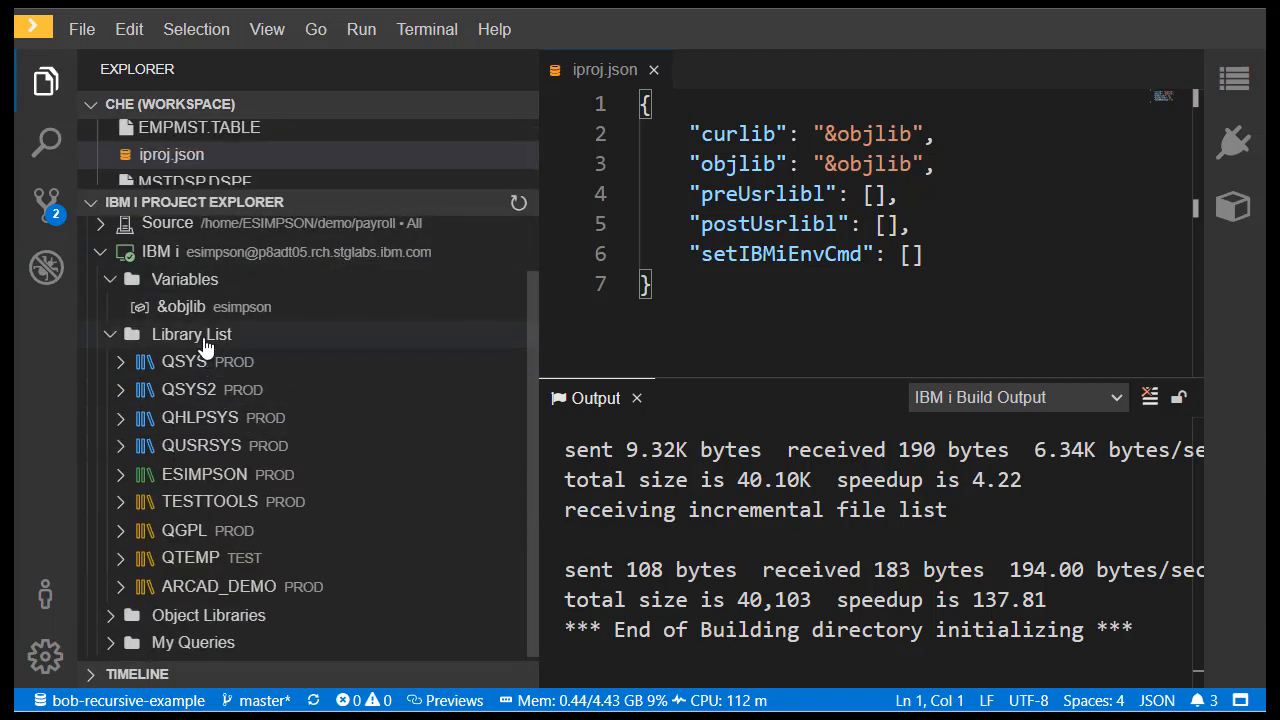
mouse_move(195, 462)
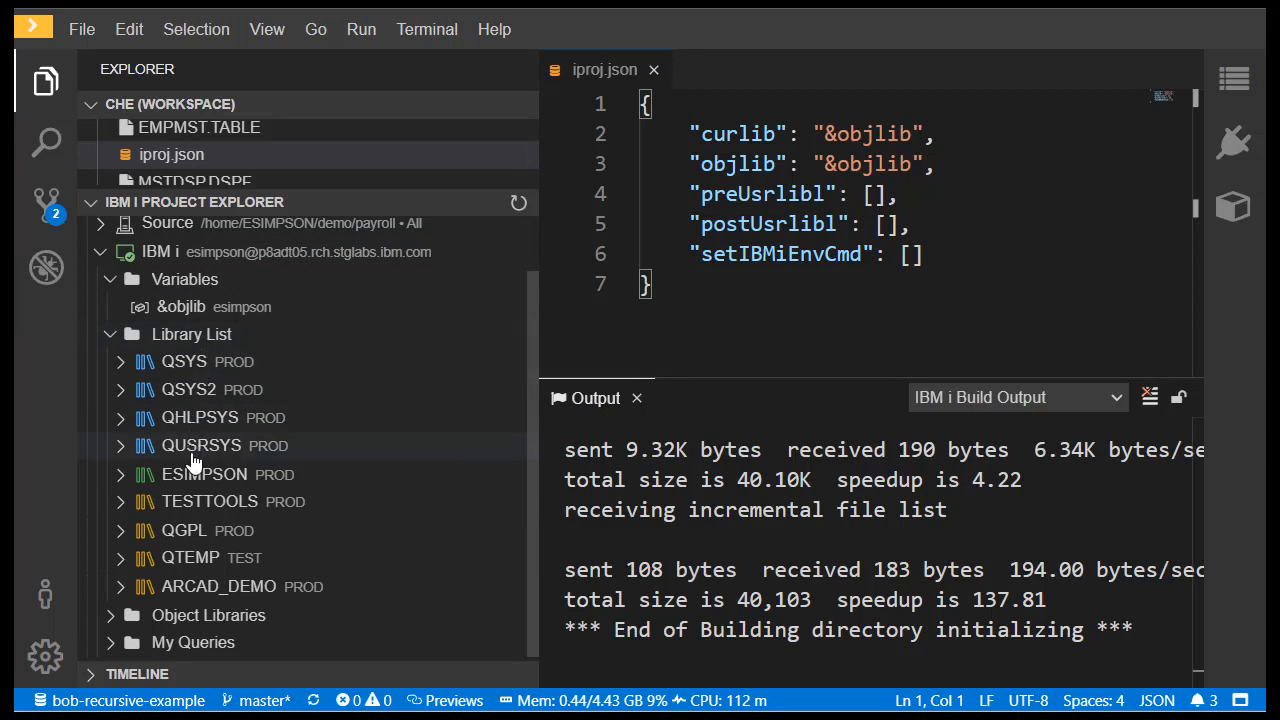
mouse_move(113, 625)
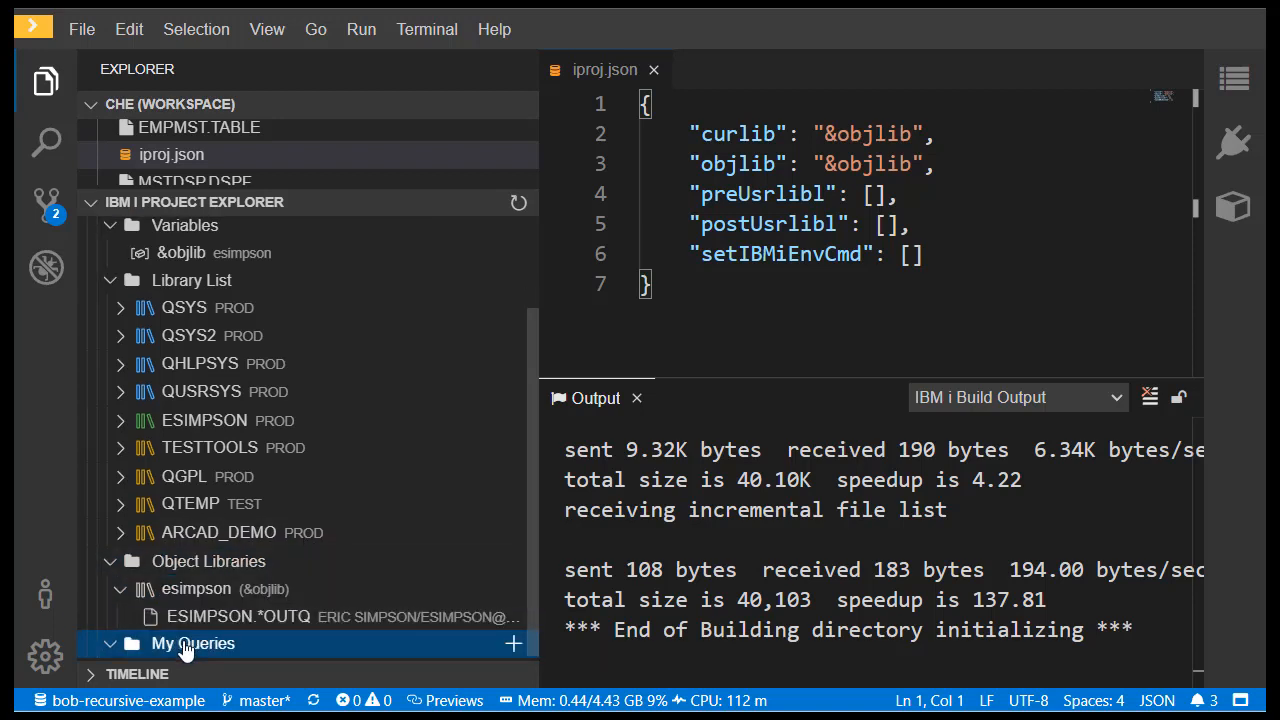
click(192, 643)
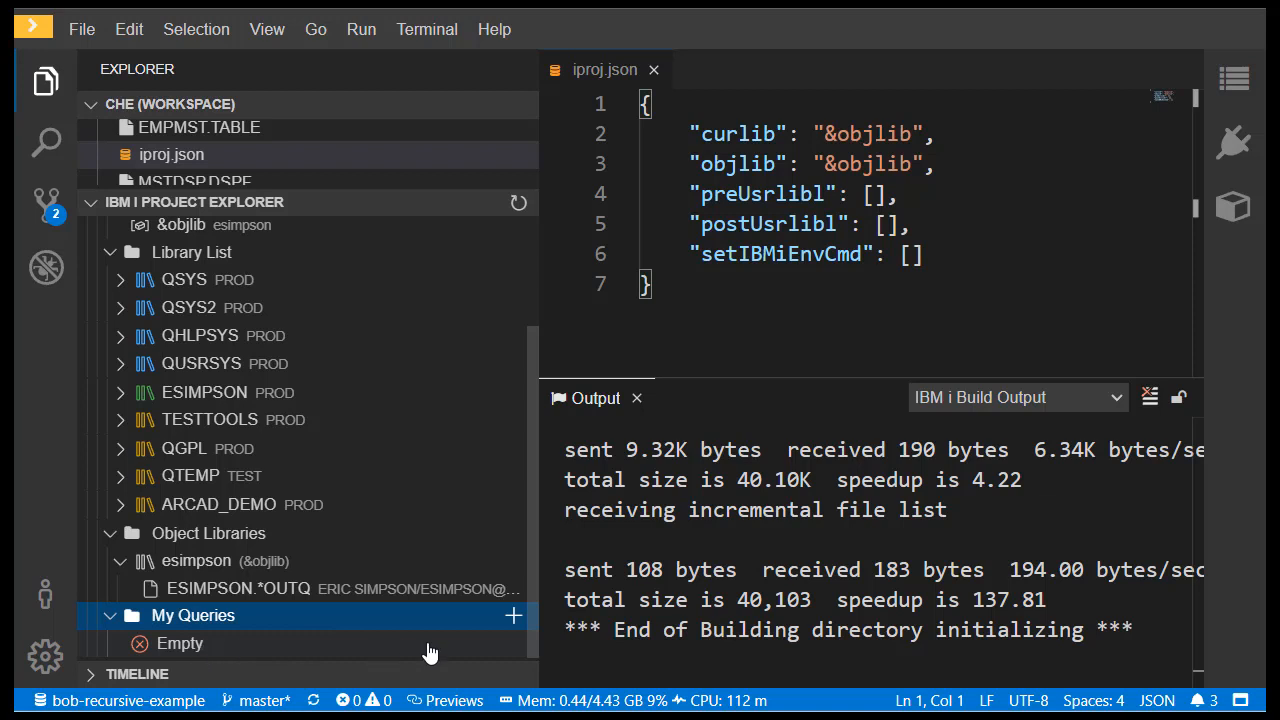
mouse_move(513, 615)
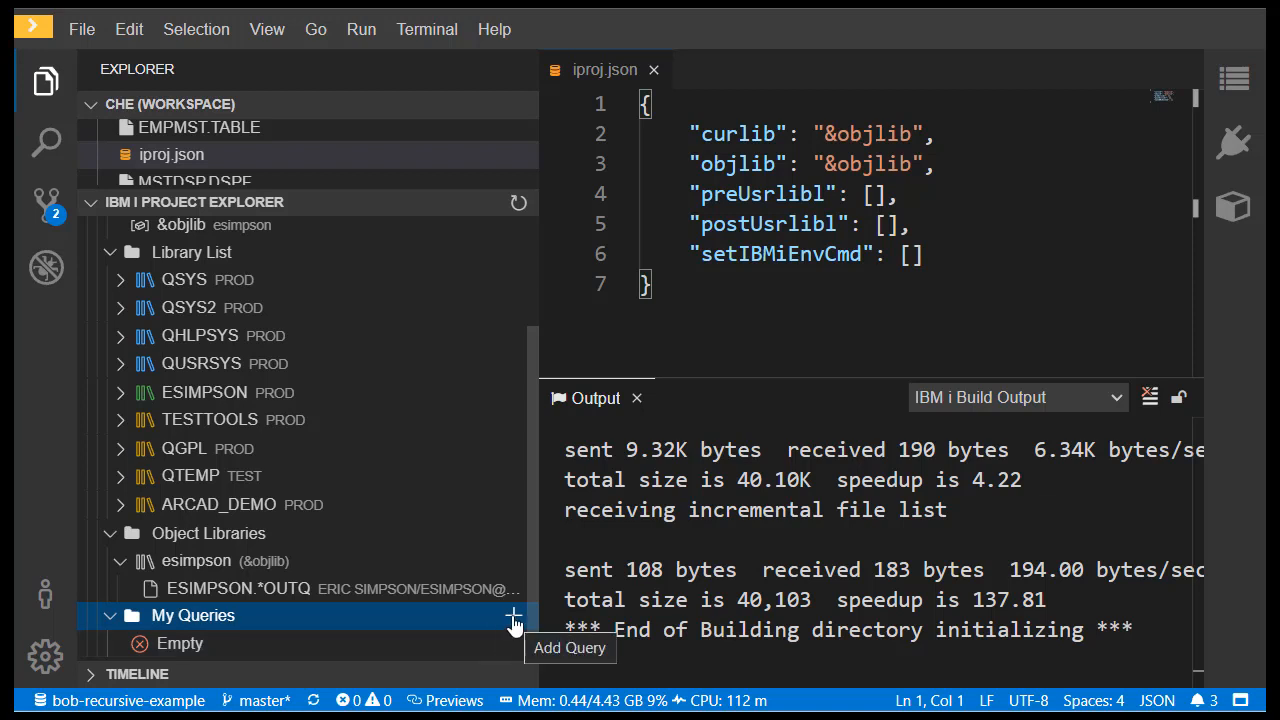
Step: Add a 'qgpl' library query under My Queries
click(513, 615)
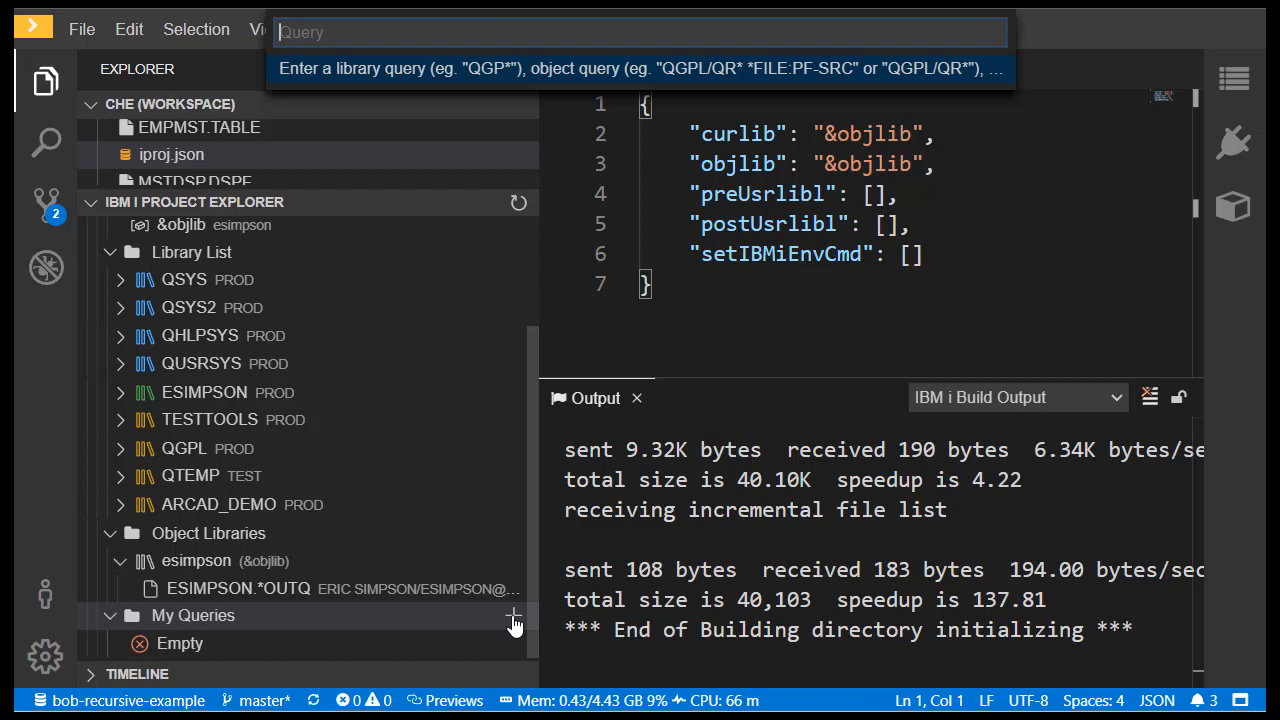
text(qgpl)
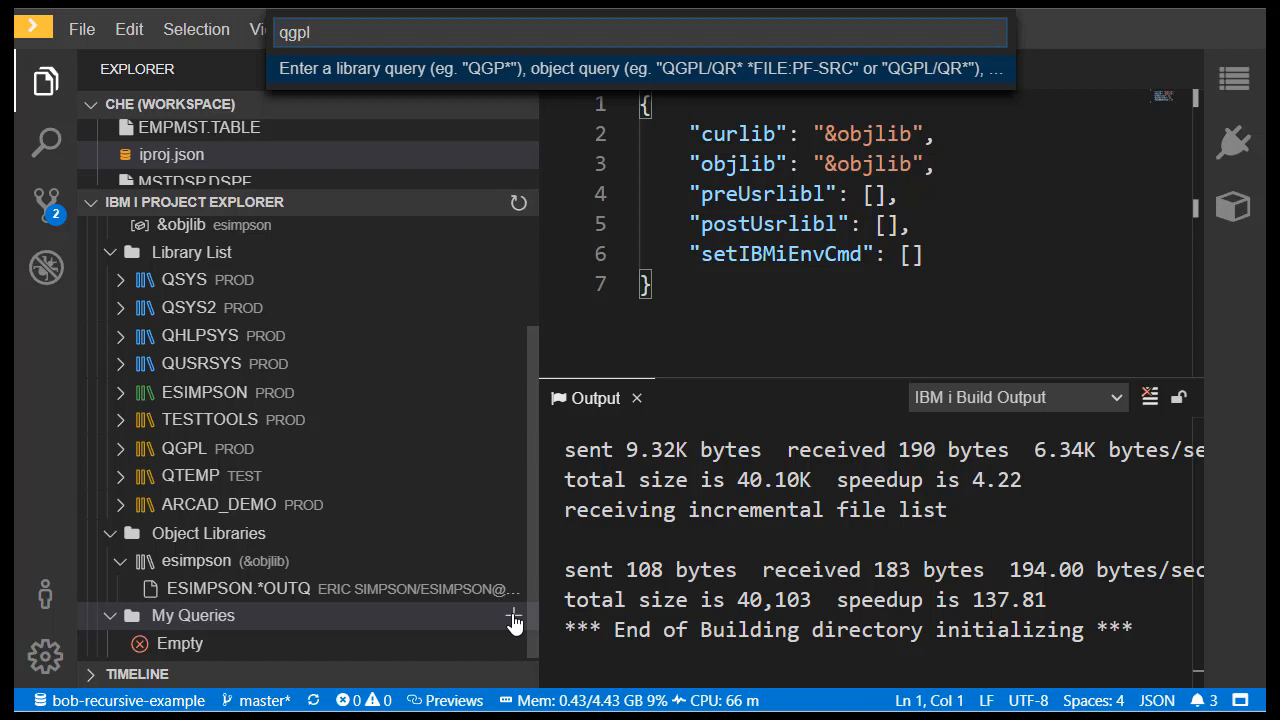
key(Escape)
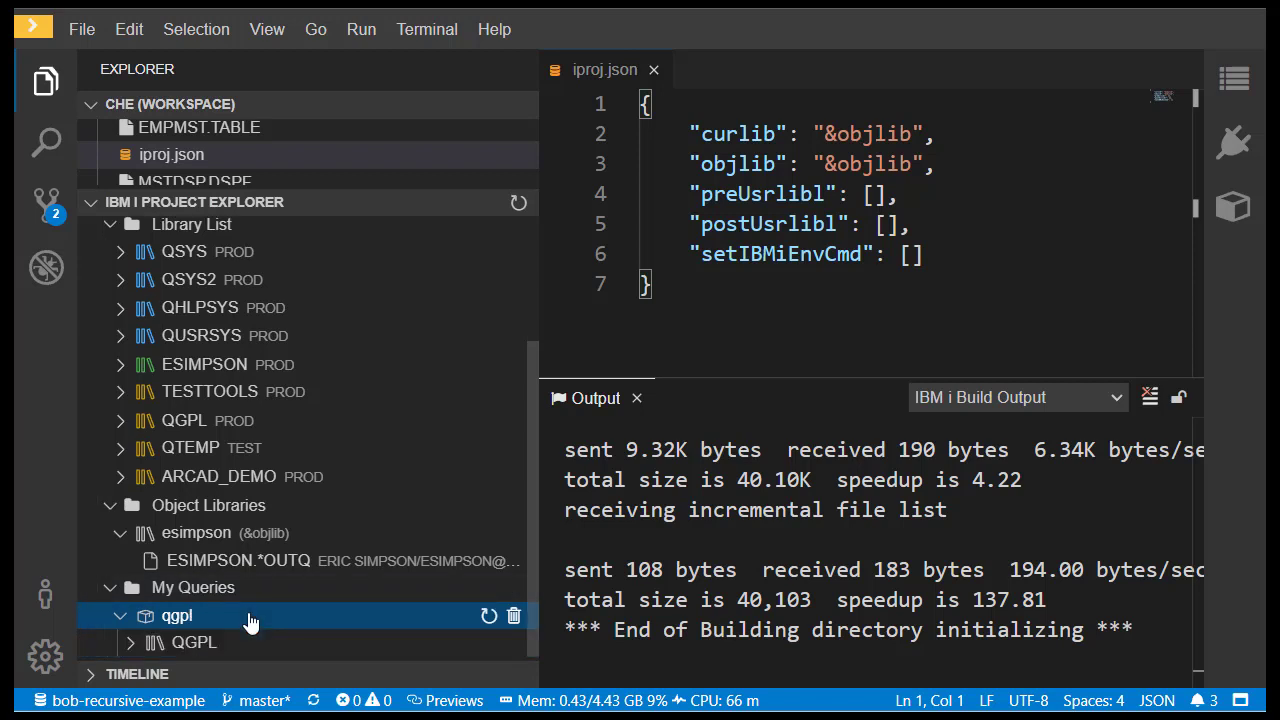
Step: Expand the QGPL library, select program E31423S141 and view QGPL's library actions
click(193, 643)
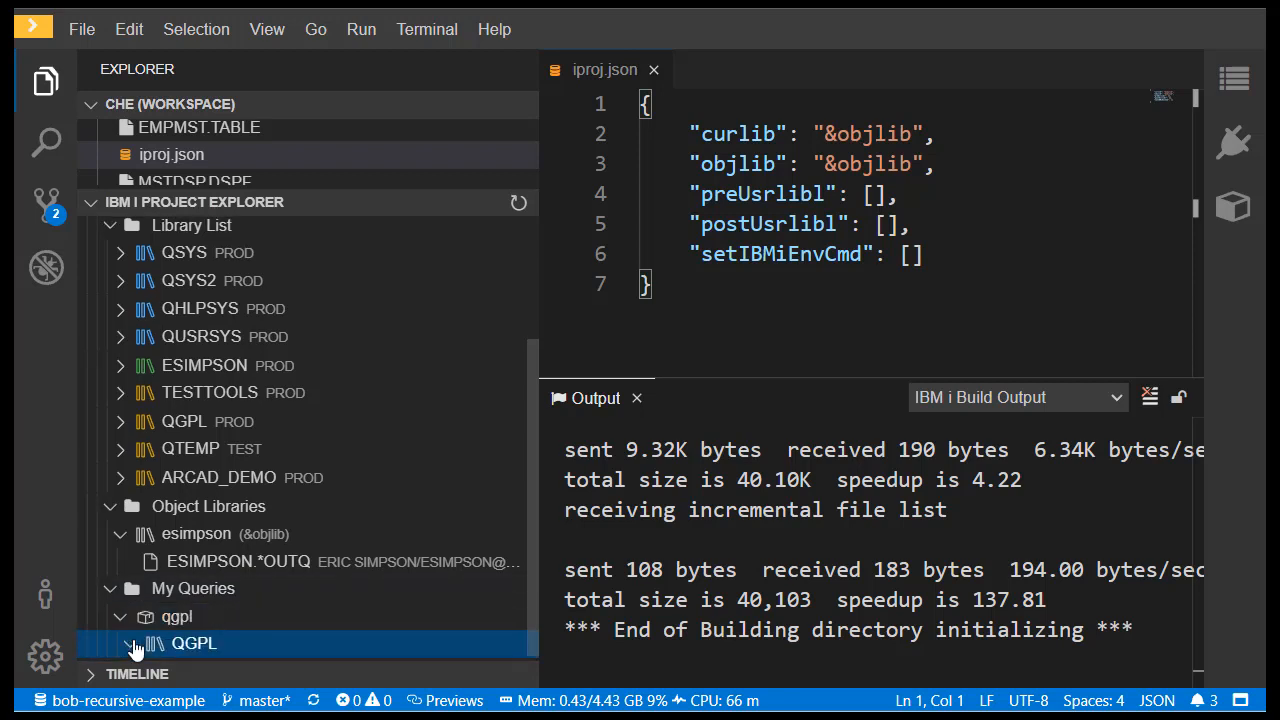
mouse_move(295, 637)
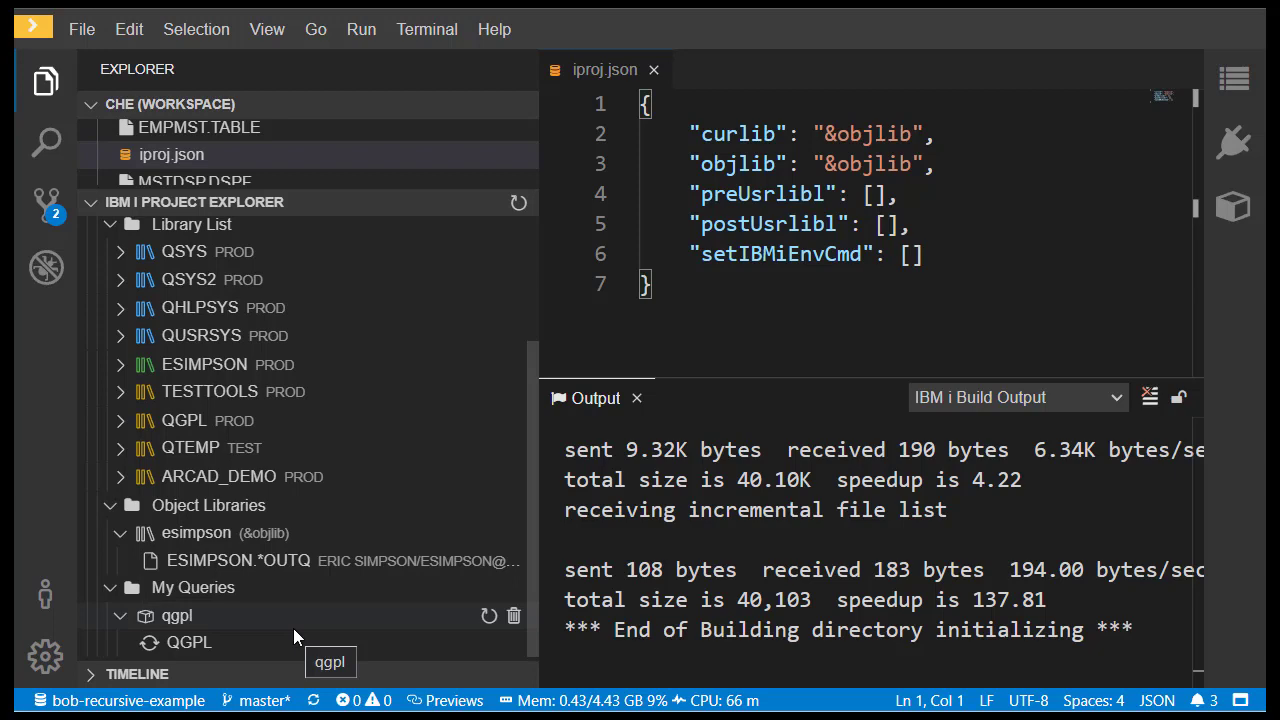
click(194, 642)
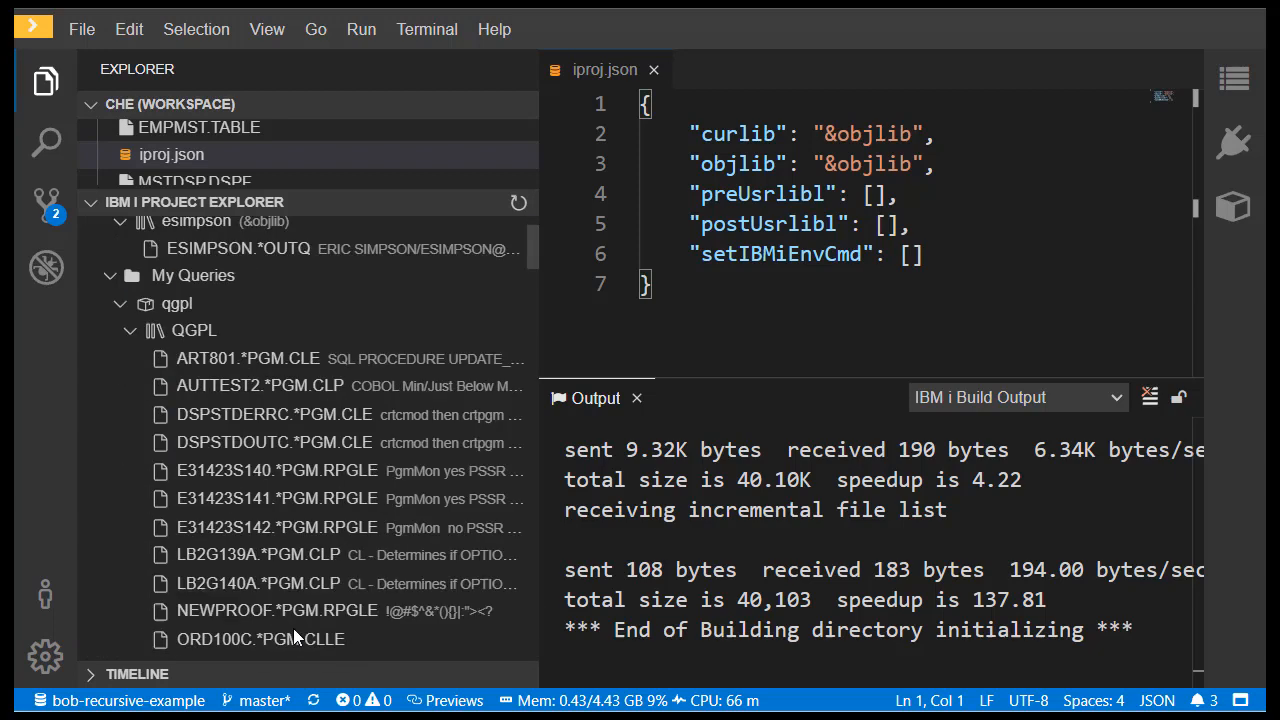
click(278, 498)
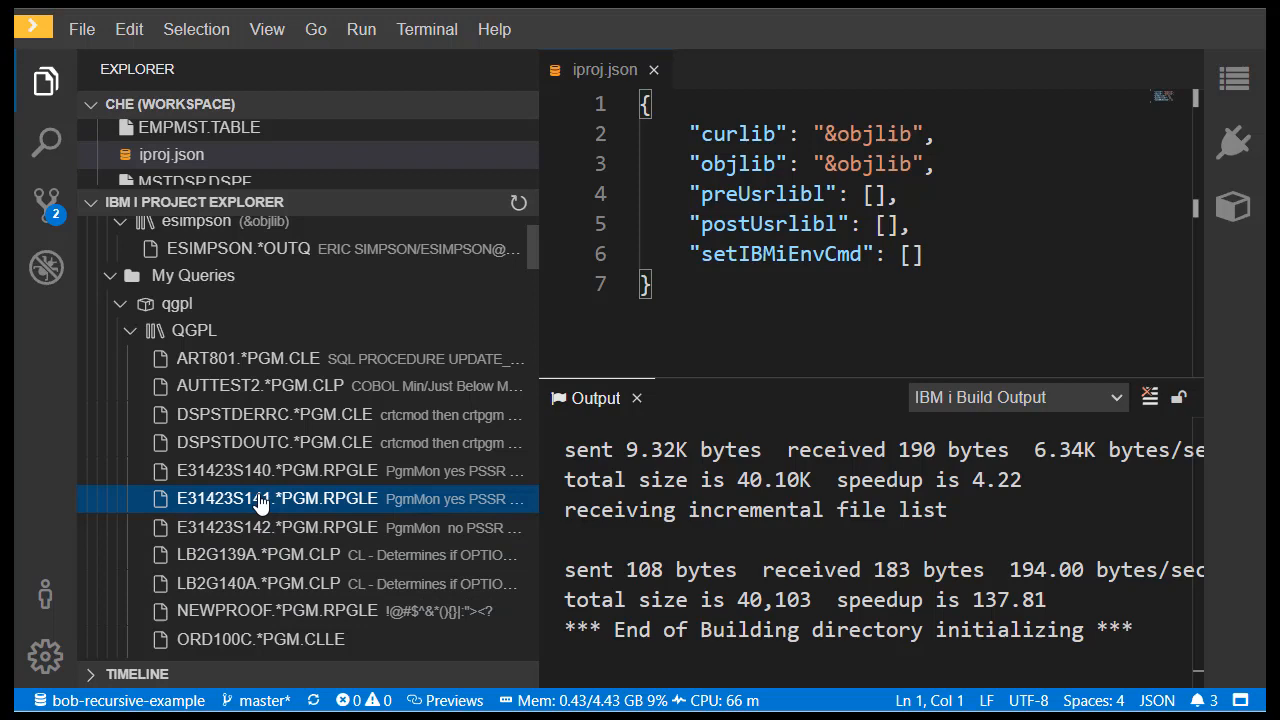
right_click(194, 330)
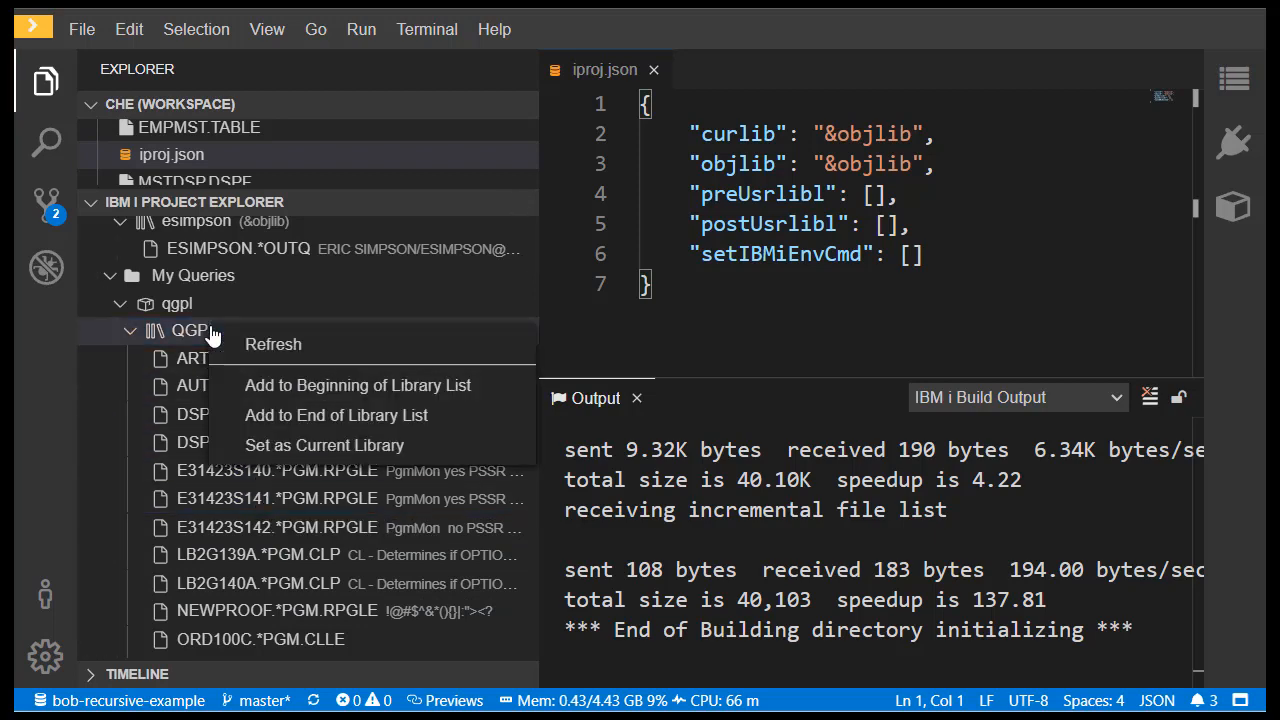
mouse_move(178, 288)
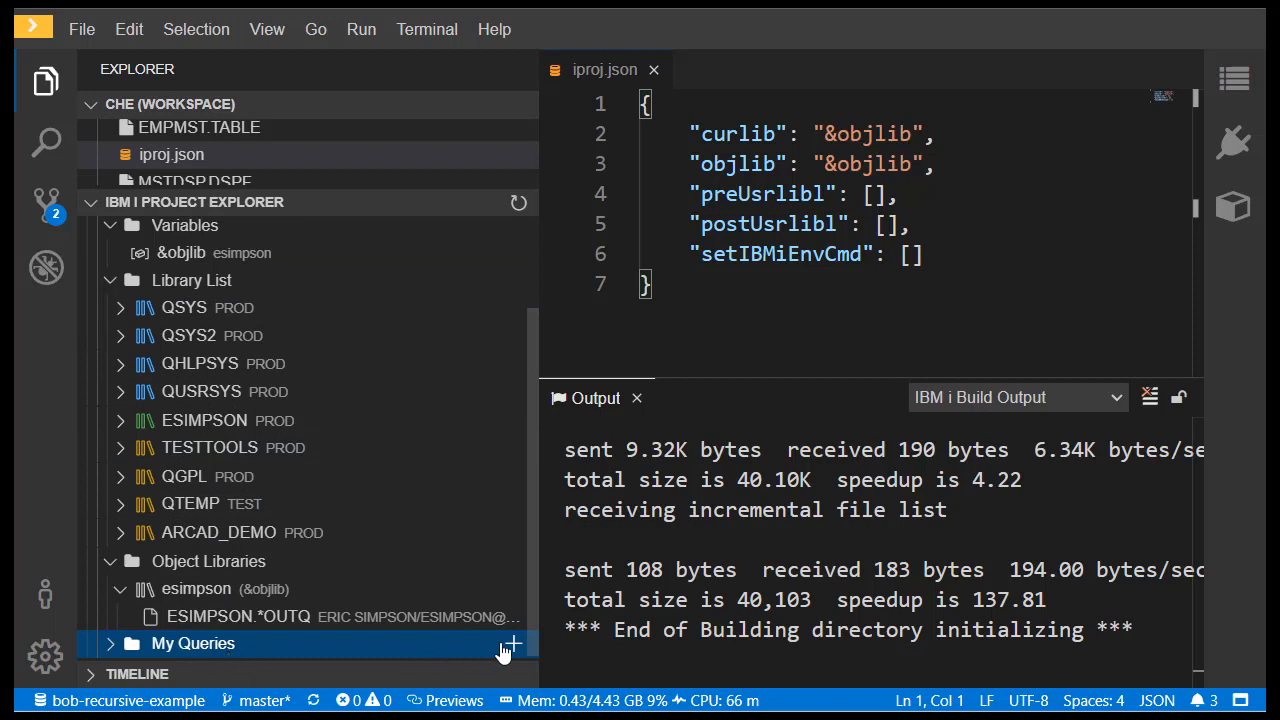
click(512, 643)
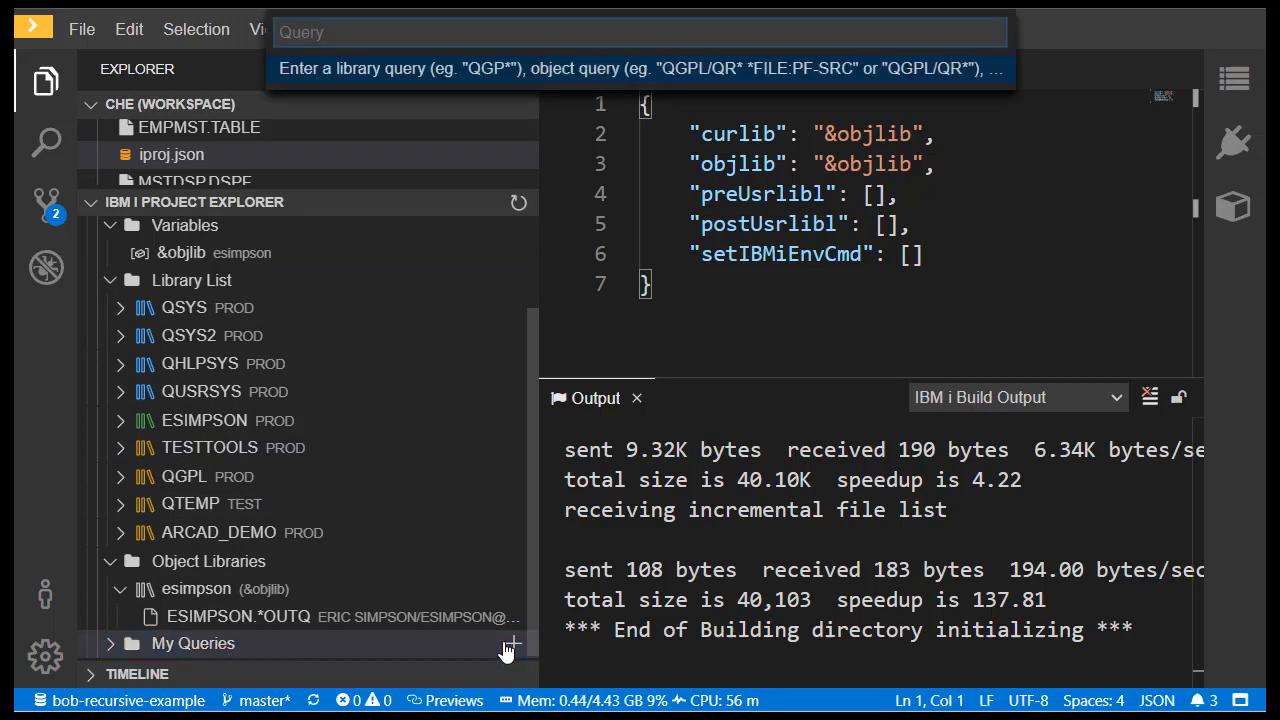
text(/home/)
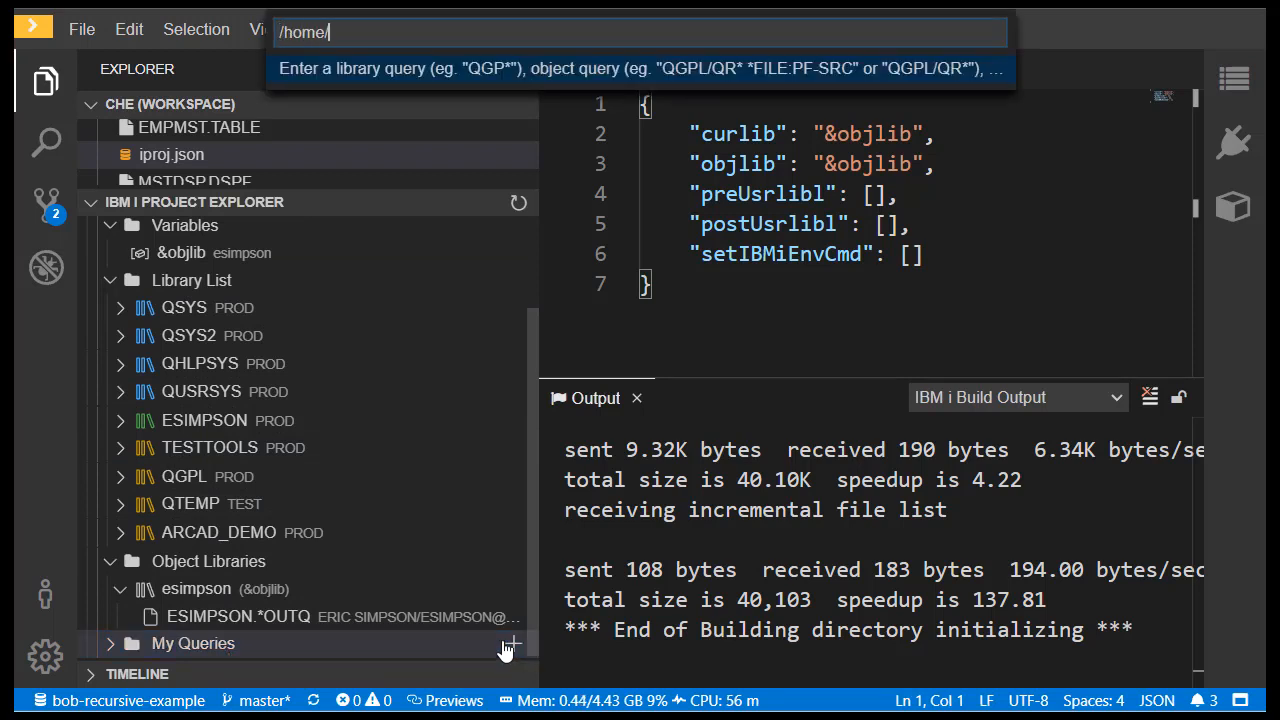
key(Escape)
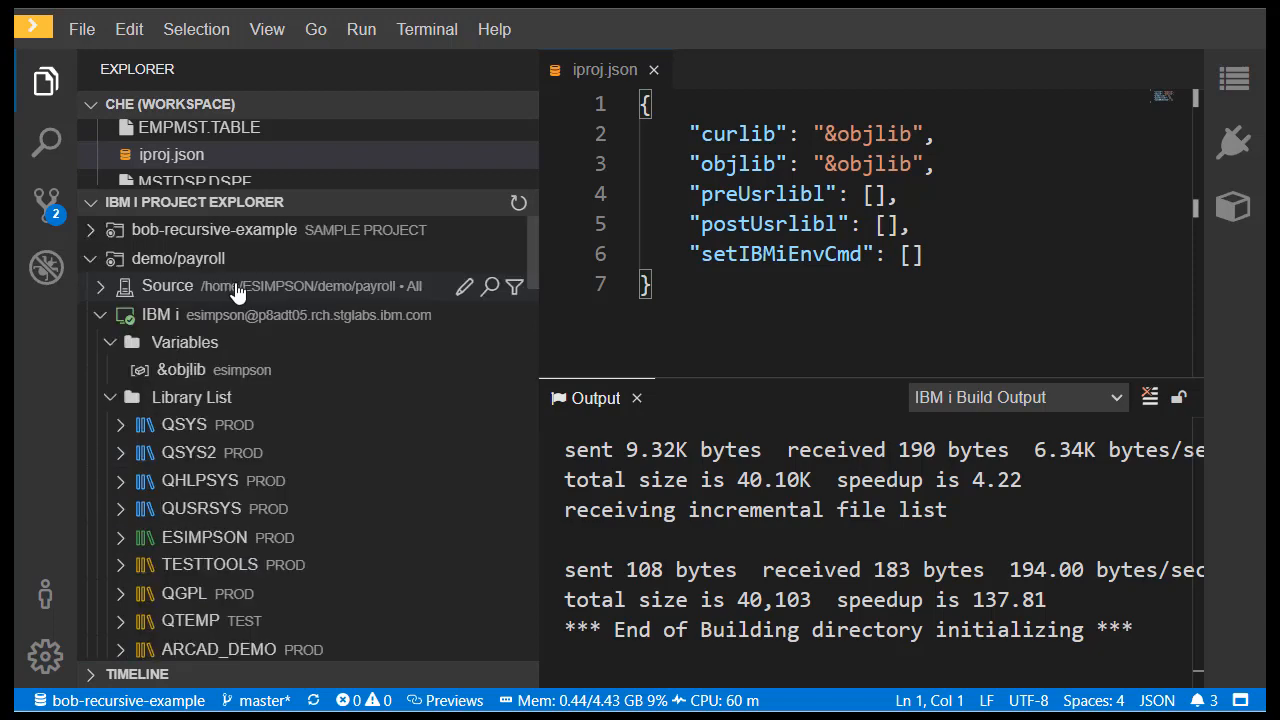
mouse_move(464, 288)
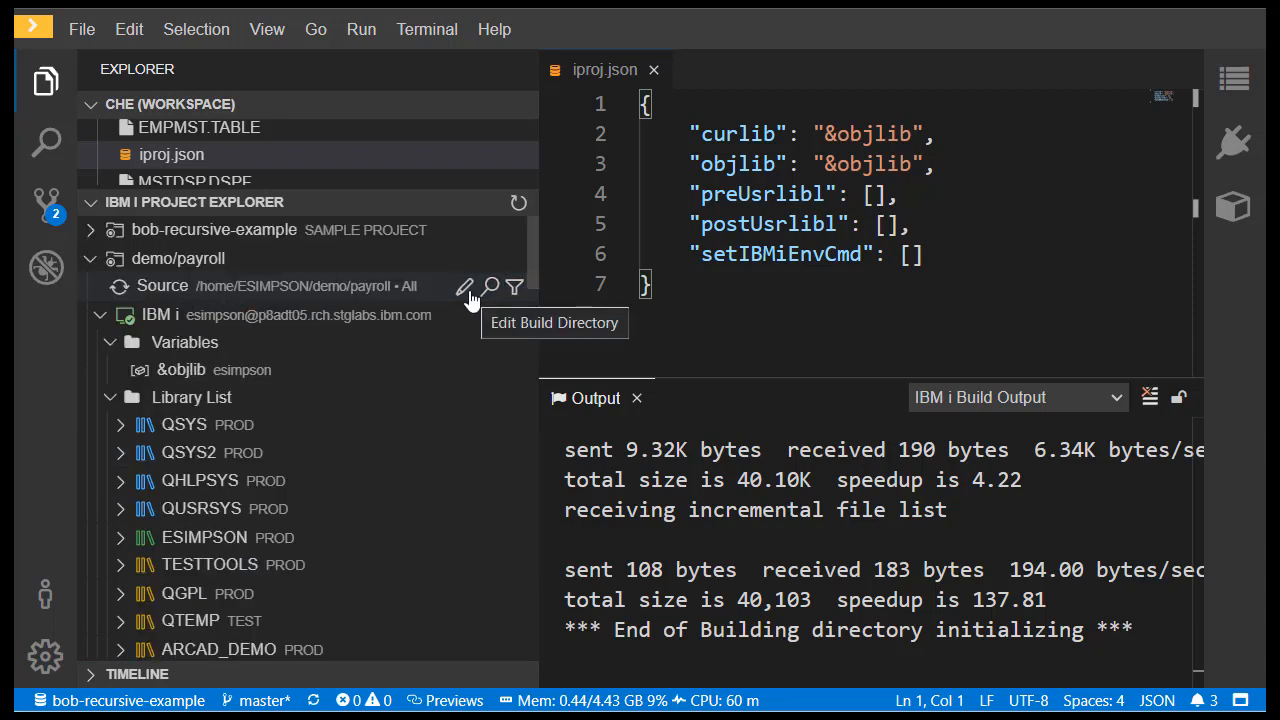
Step: Expand the project's Source files and show the available source filters
click(100, 285)
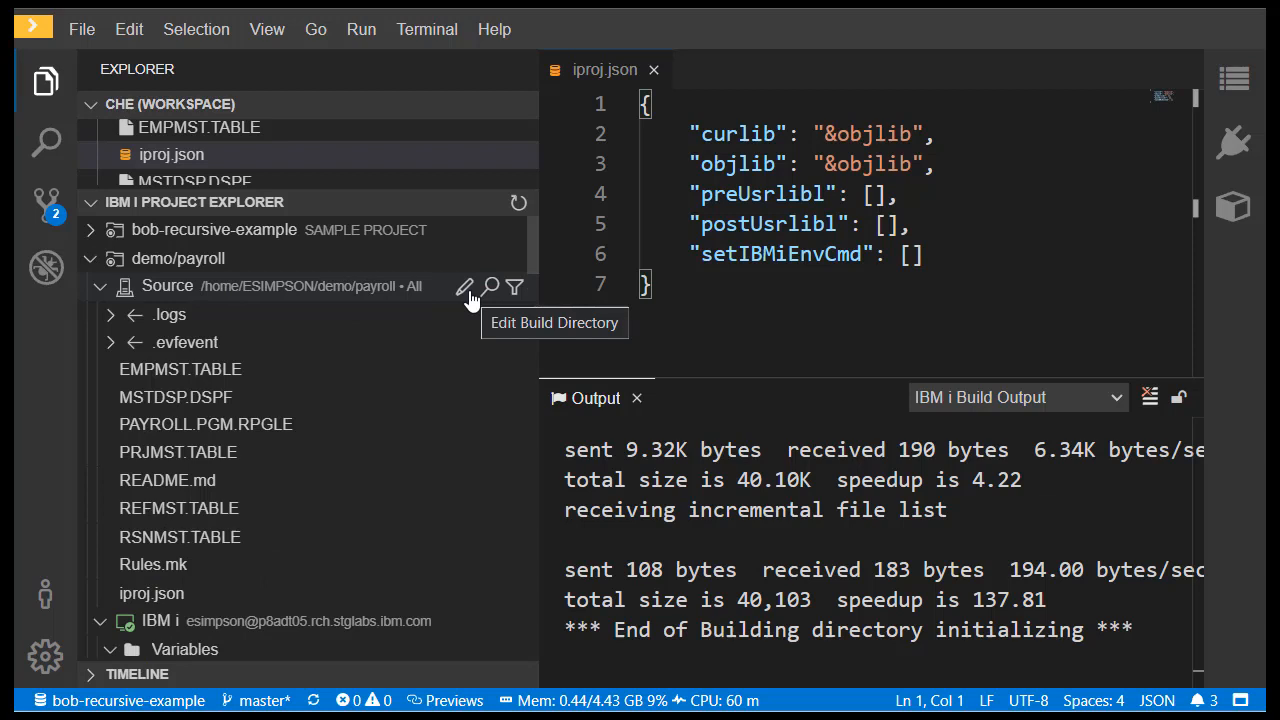
mouse_move(490, 287)
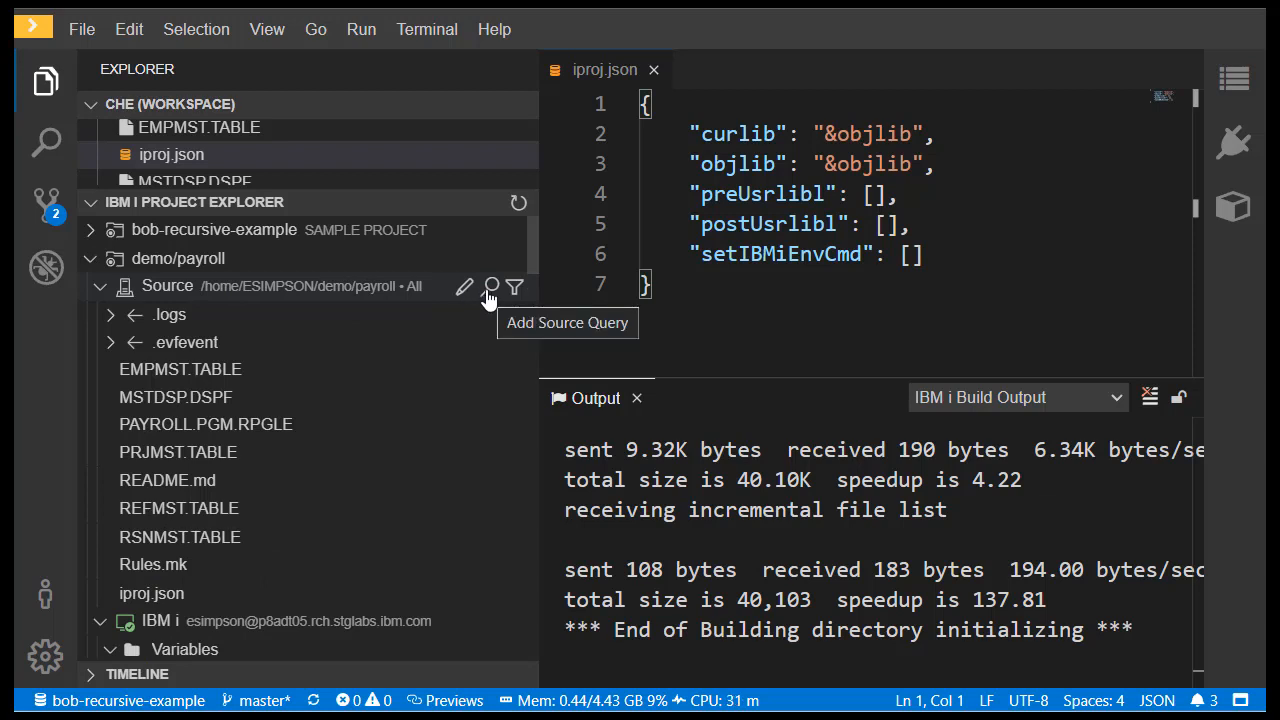
mouse_move(514, 287)
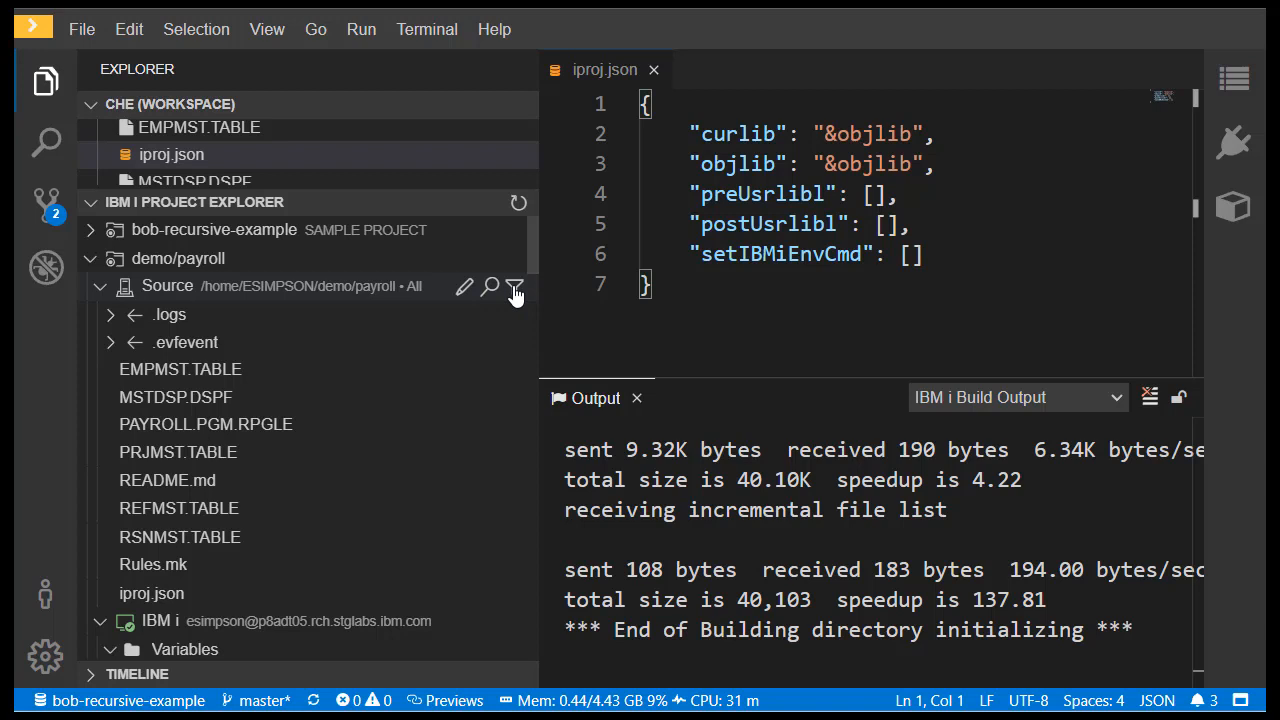
click(516, 287)
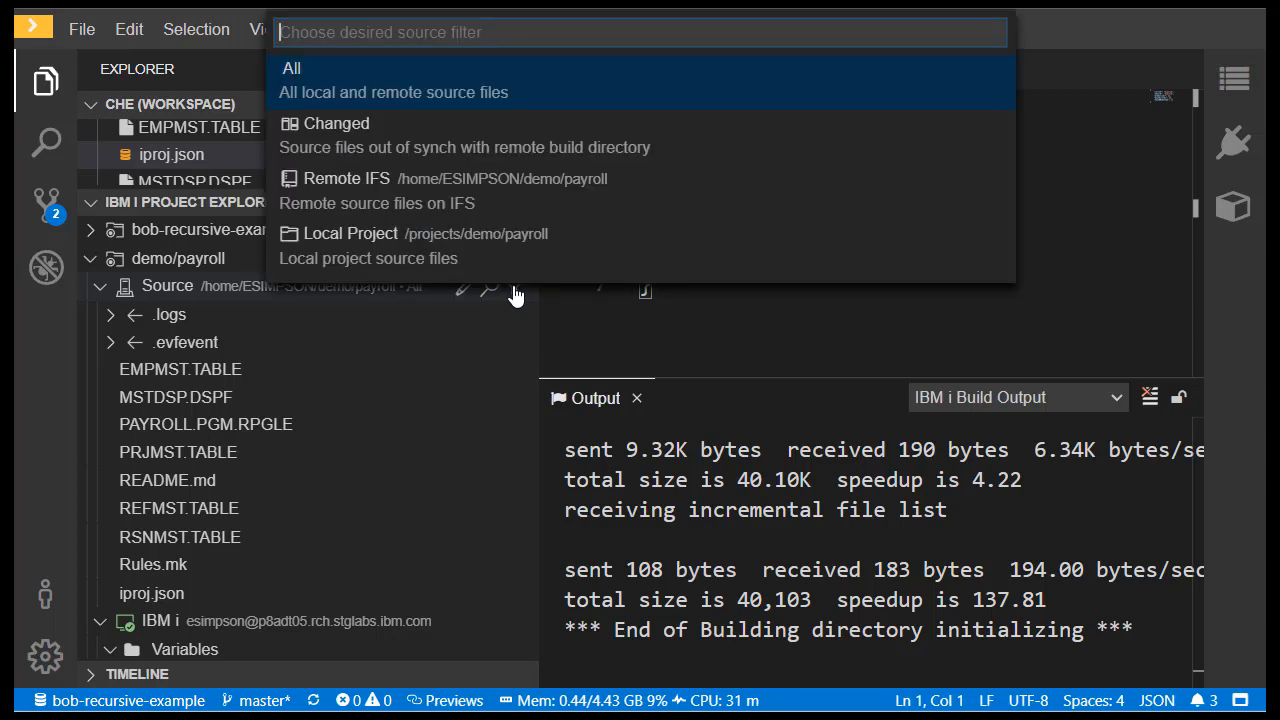
mouse_move(393, 137)
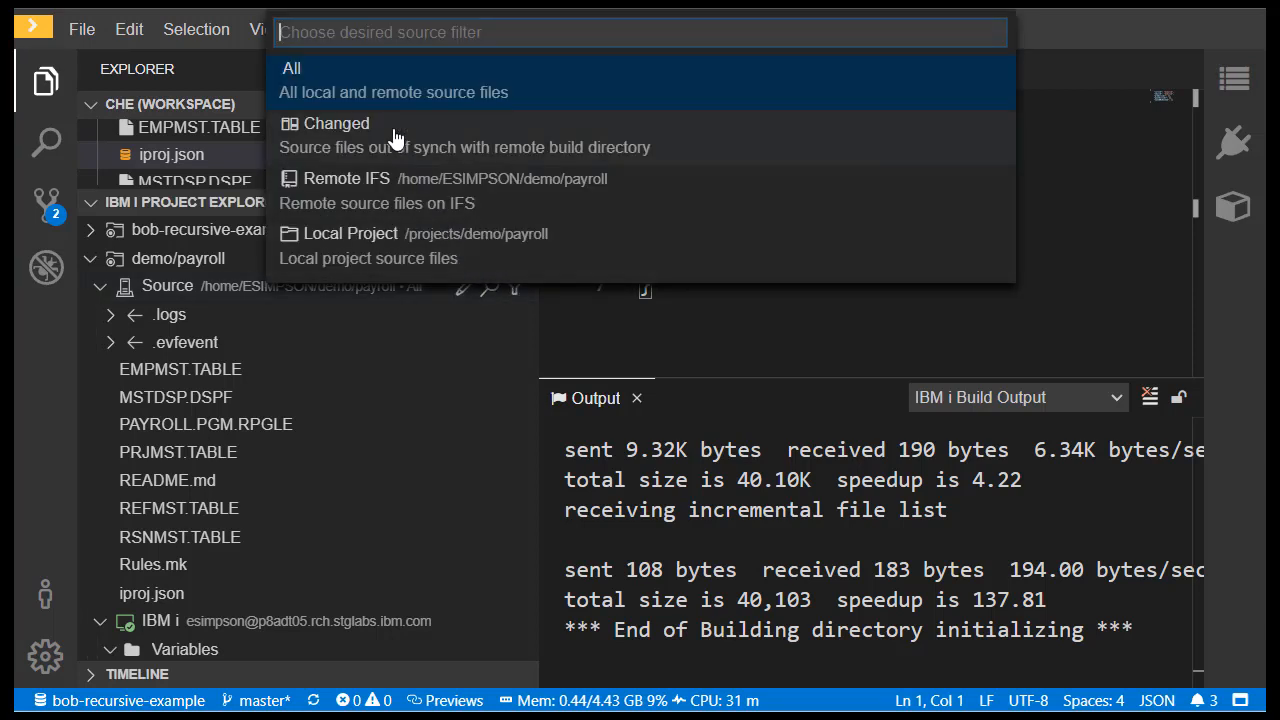
mouse_move(573, 253)
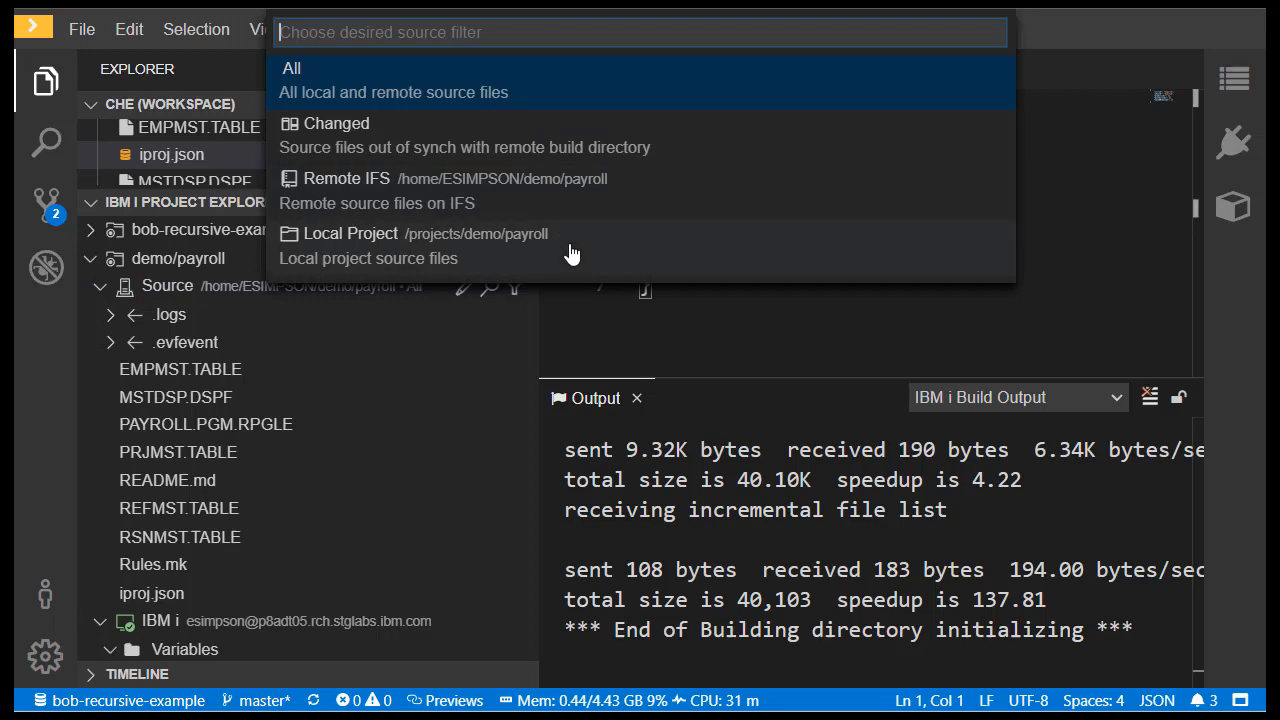
mouse_move(567, 254)
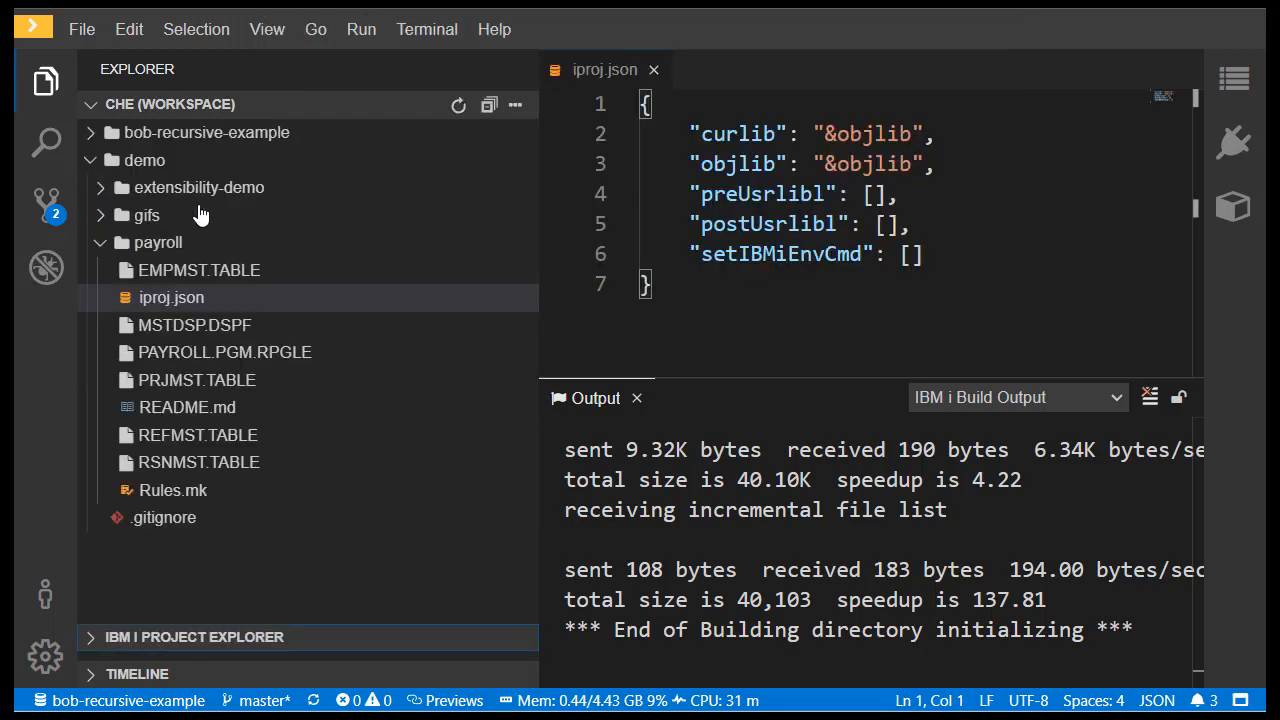
mouse_move(194, 325)
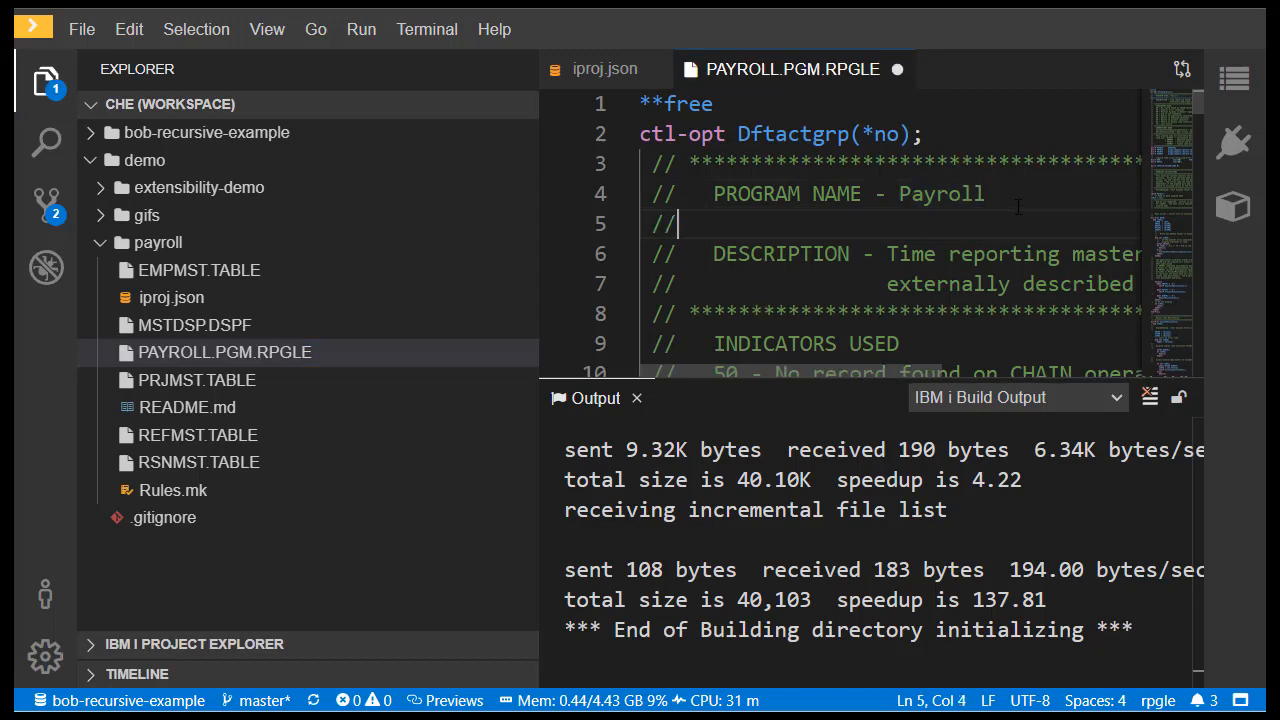
Step: Add a 'new change' line to PAYROLL.PGM.RPGLE and expand the IBM i Project Explorer
text(new change)
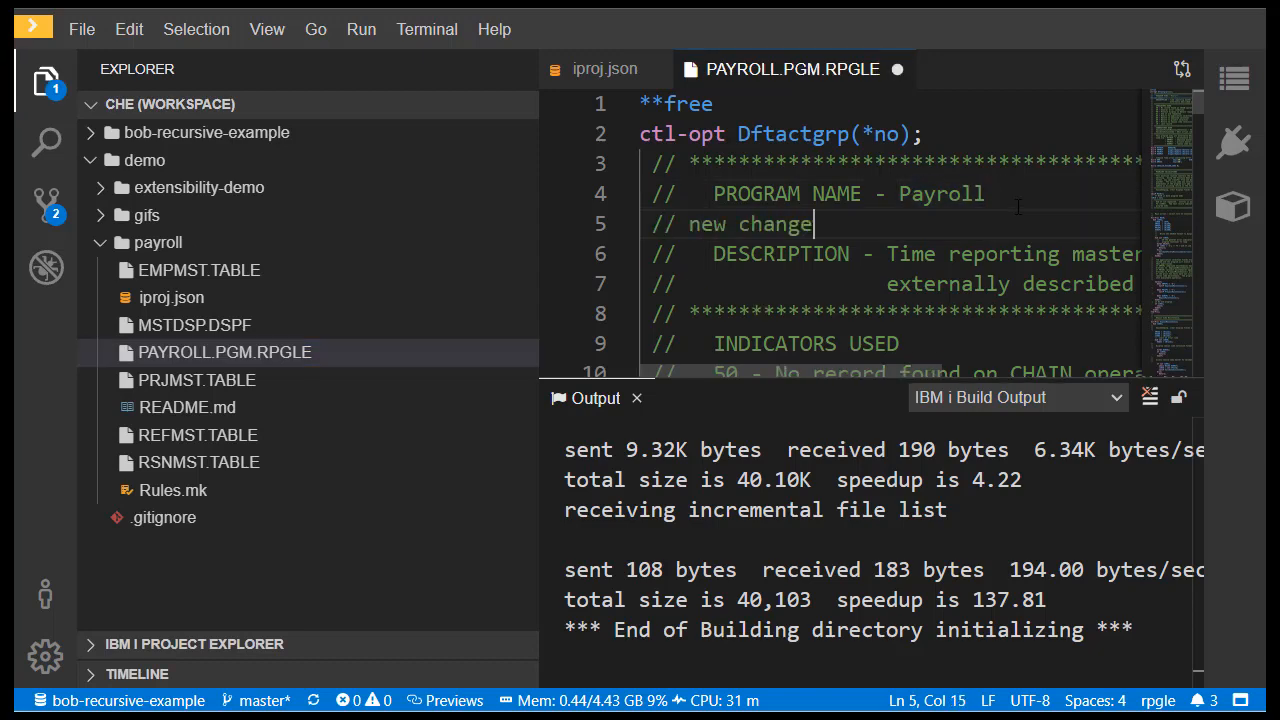
click(194, 644)
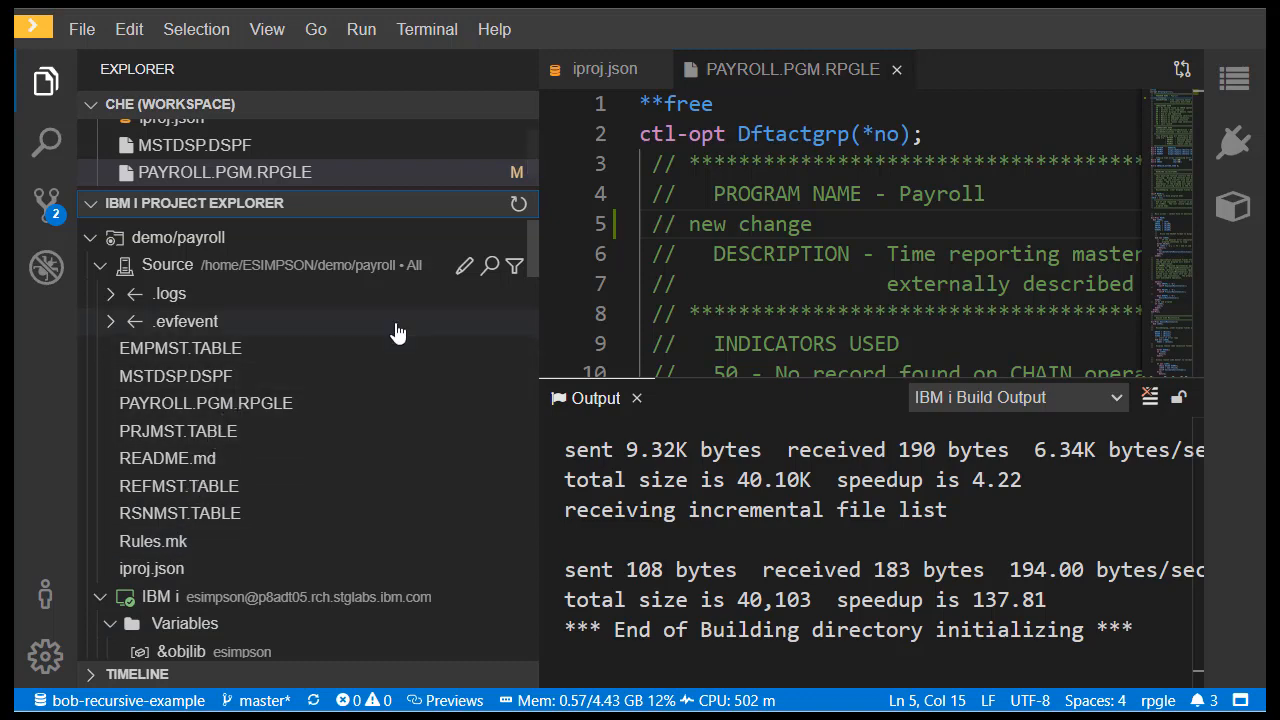
Step: Open the Source filter chooser to switch to the Changed filter
click(514, 265)
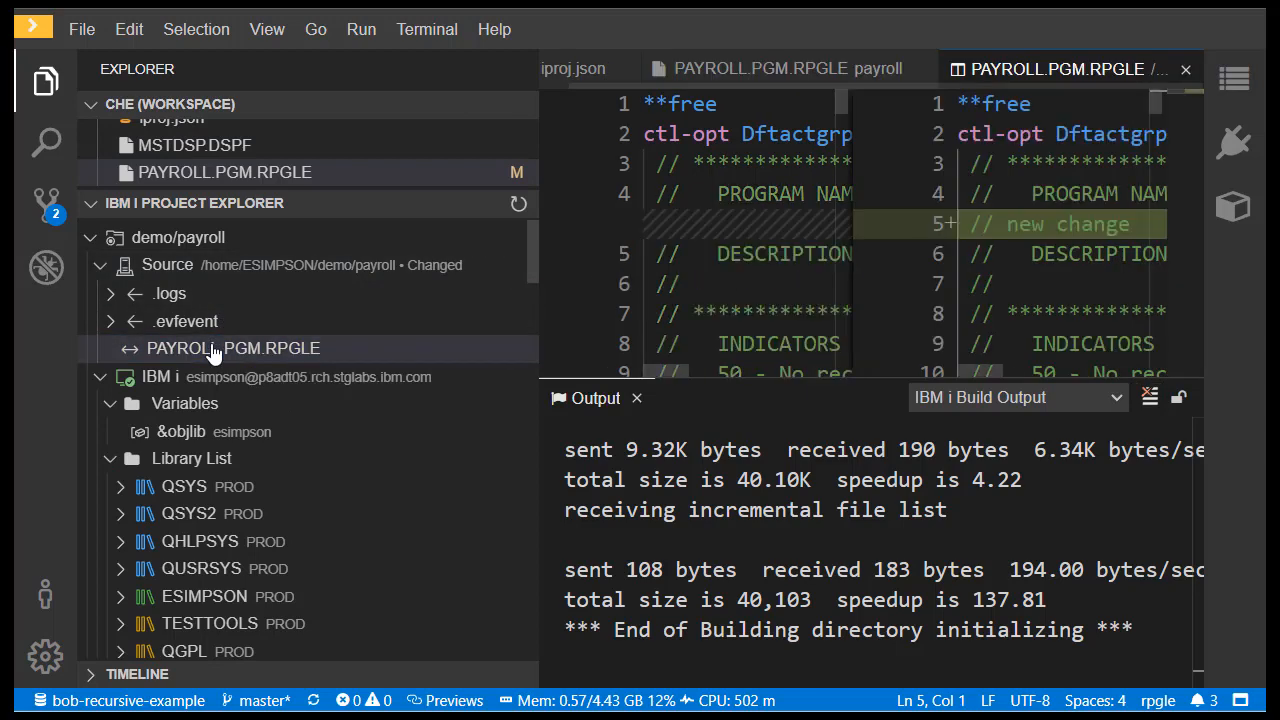
mouse_move(546, 349)
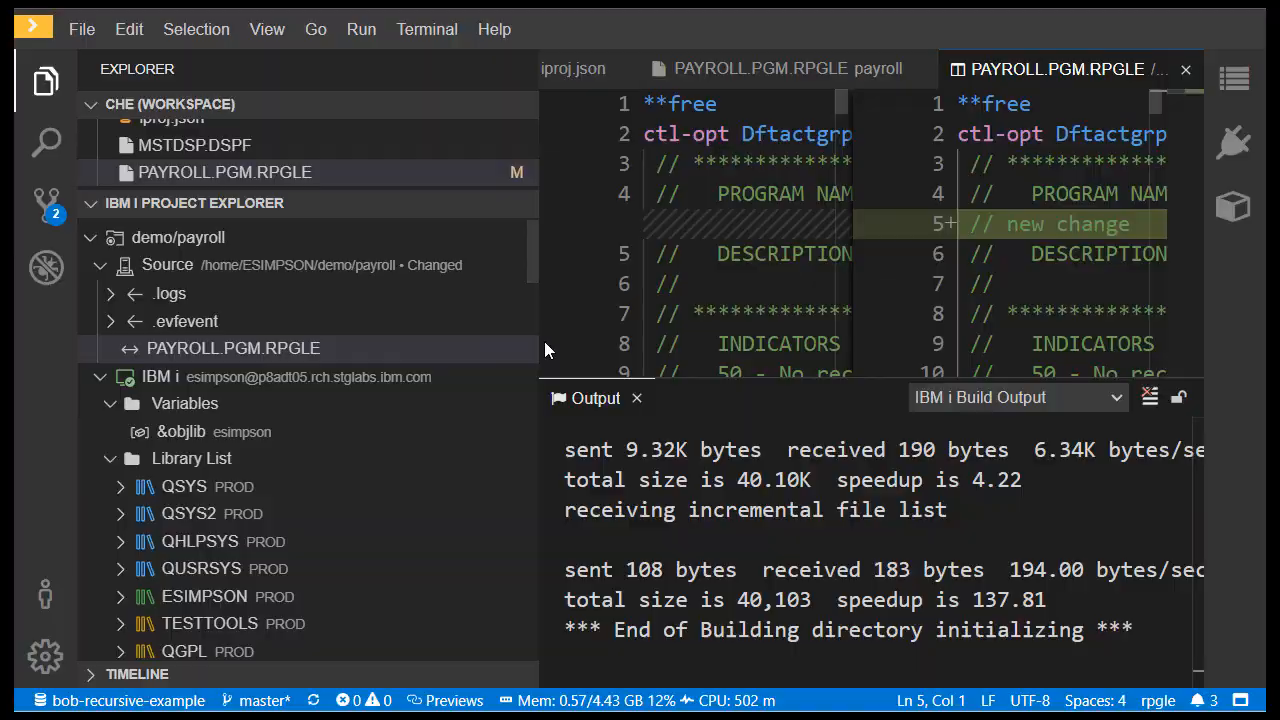